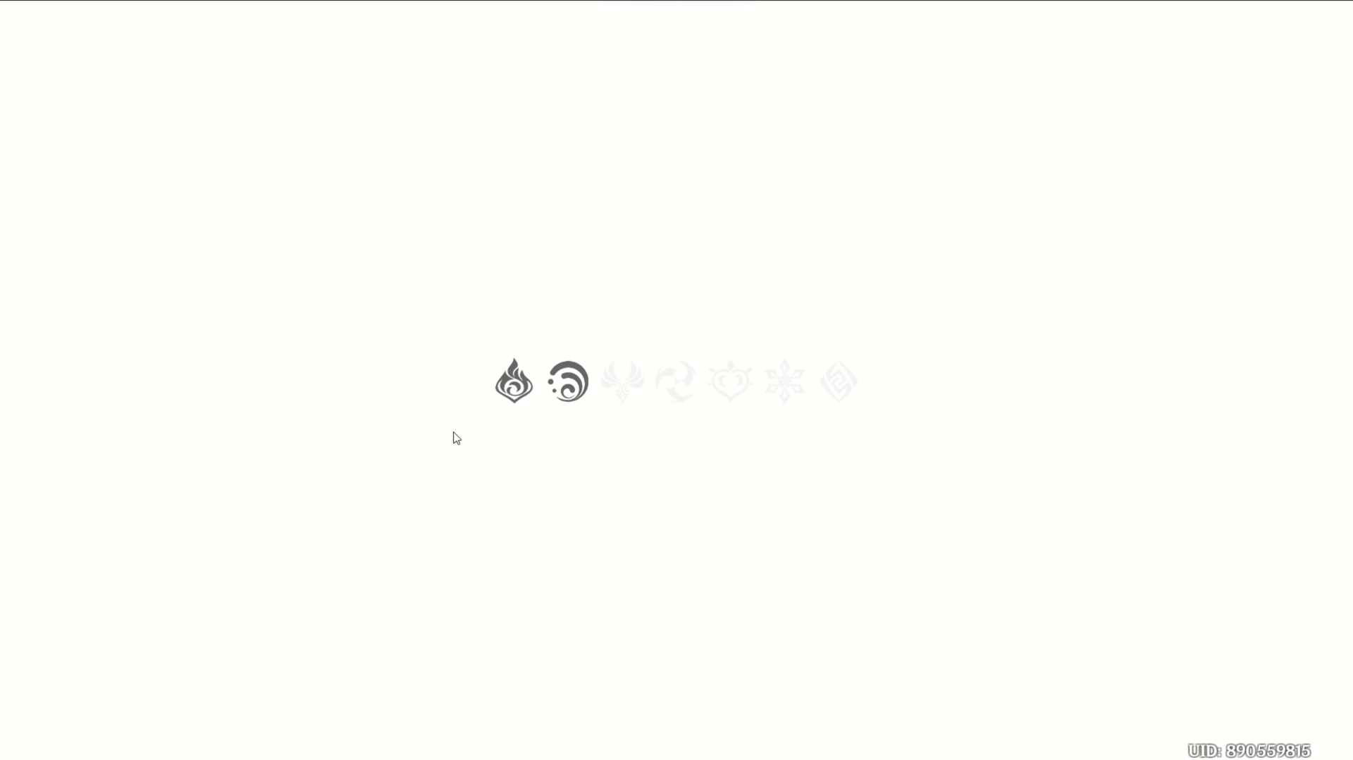
mouse_move(837, 286)
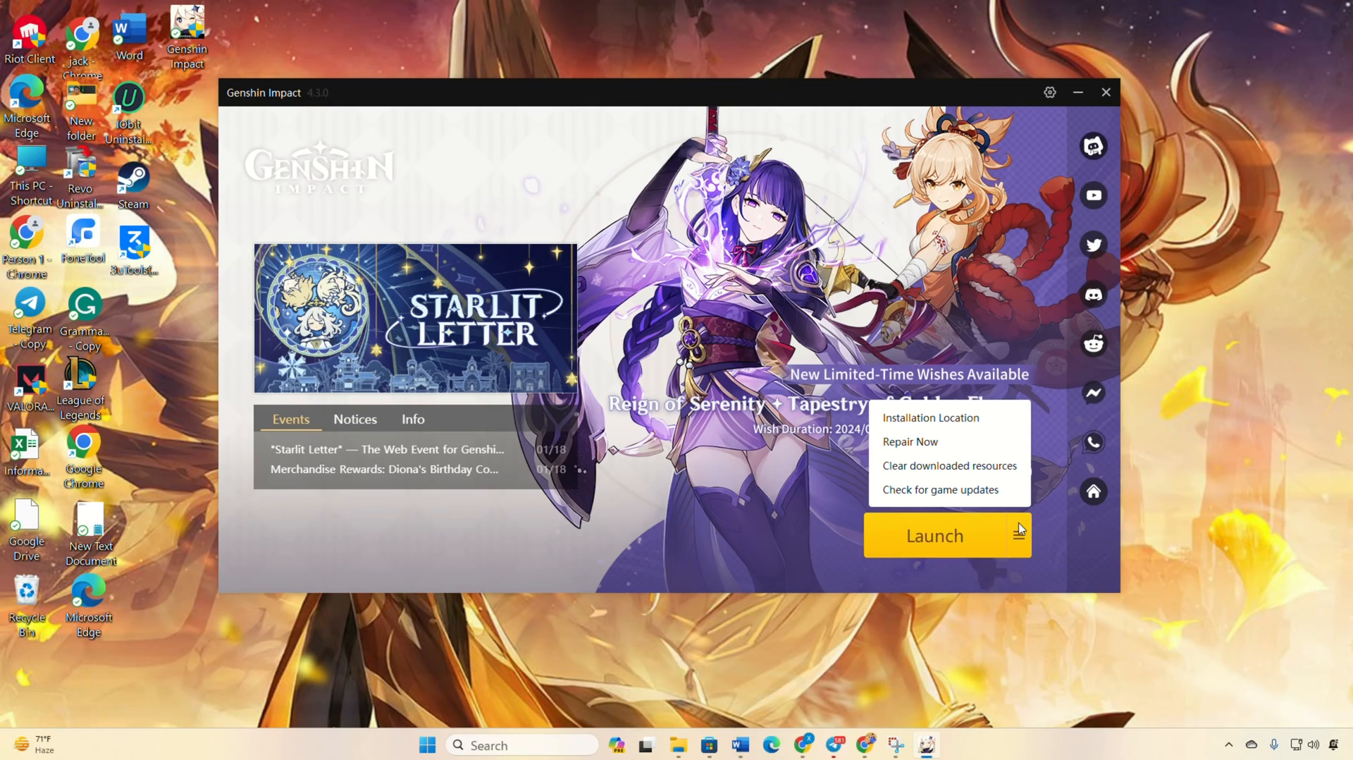
mouse_move(911, 441)
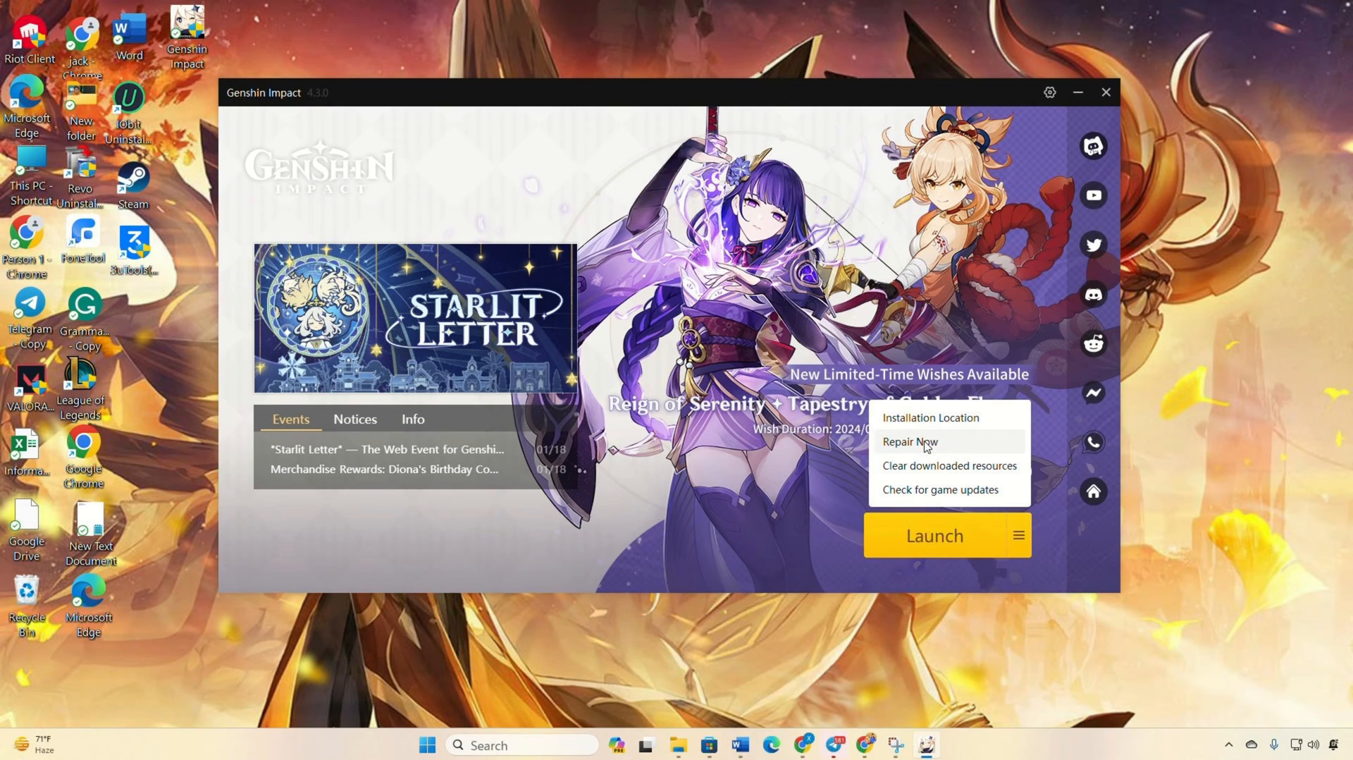
Step: Start a Repair Now scan of the Genshin Impact installation and confirm it
click(907, 441)
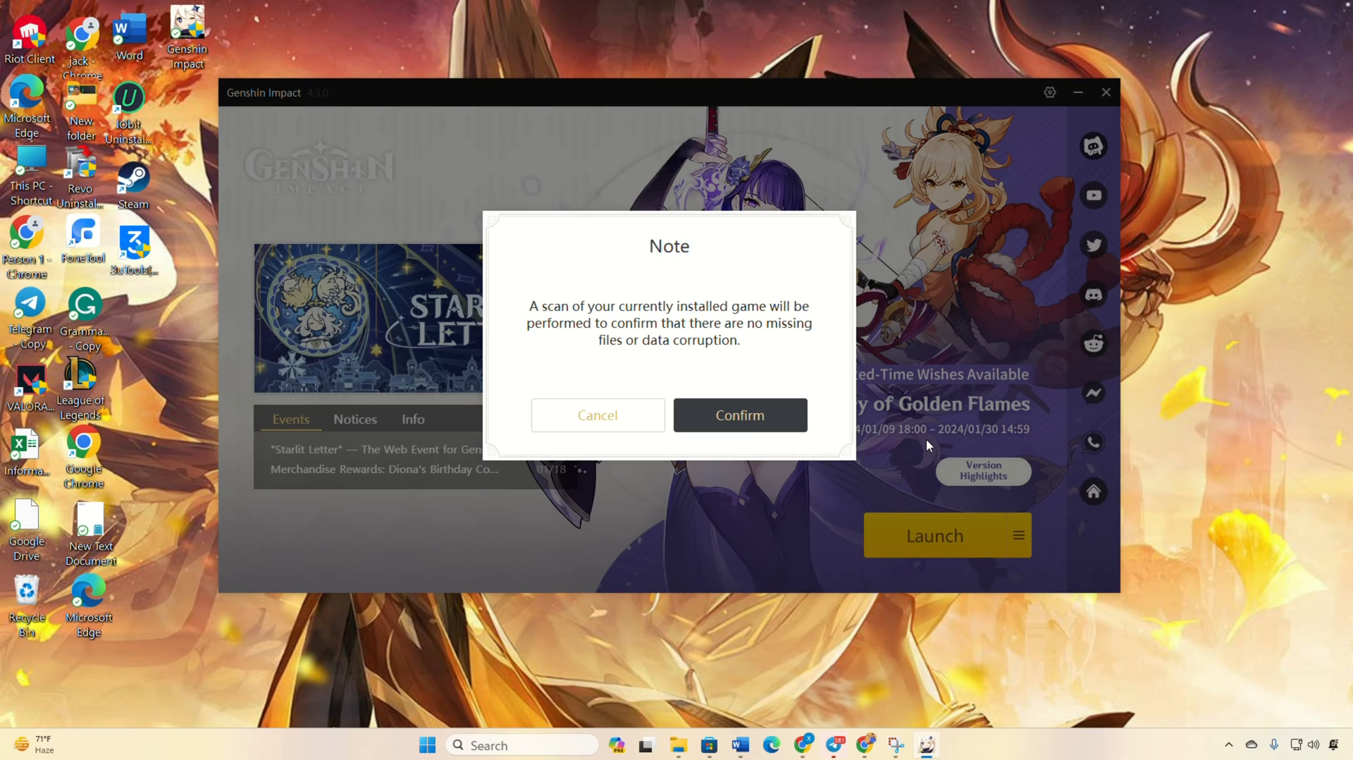
click(737, 416)
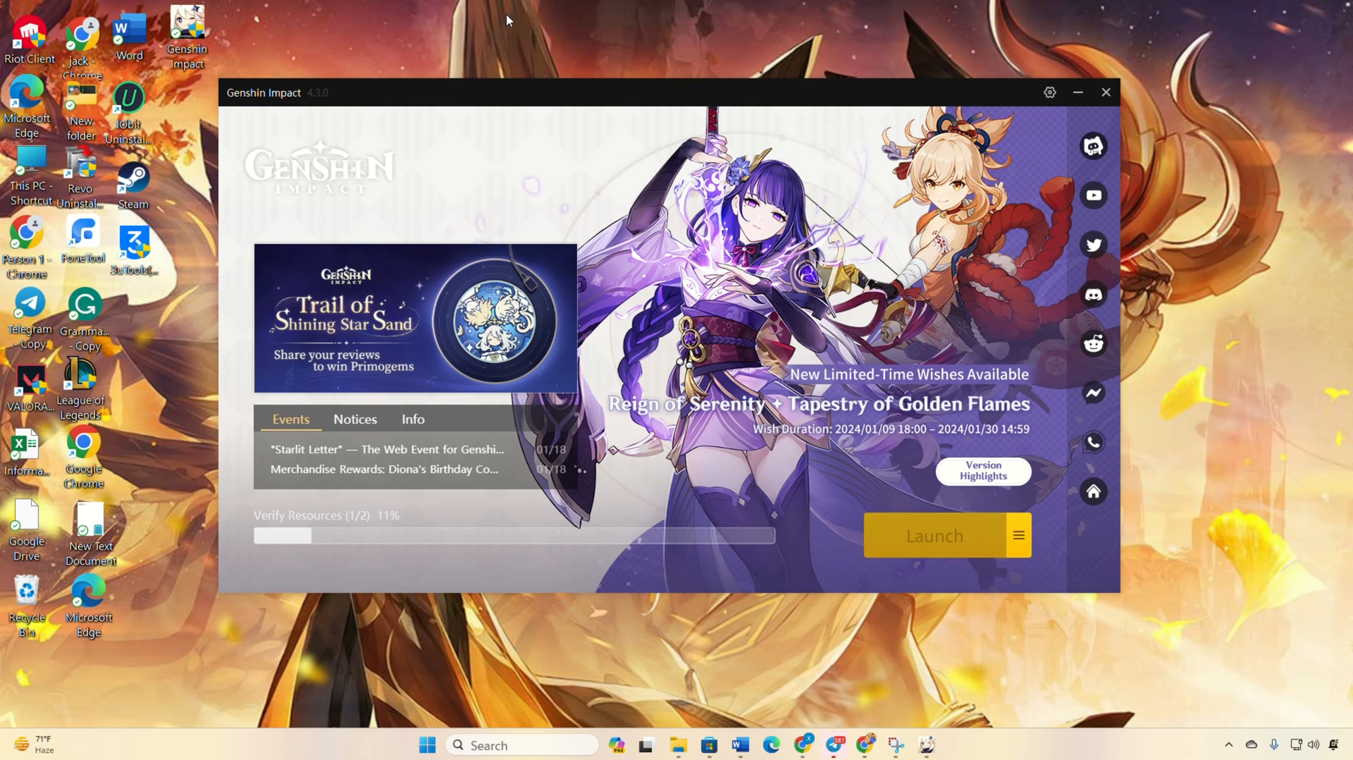
Step: Open the Genshin Impact shortcut's file location, then bring up Windows search
right_click(187, 36)
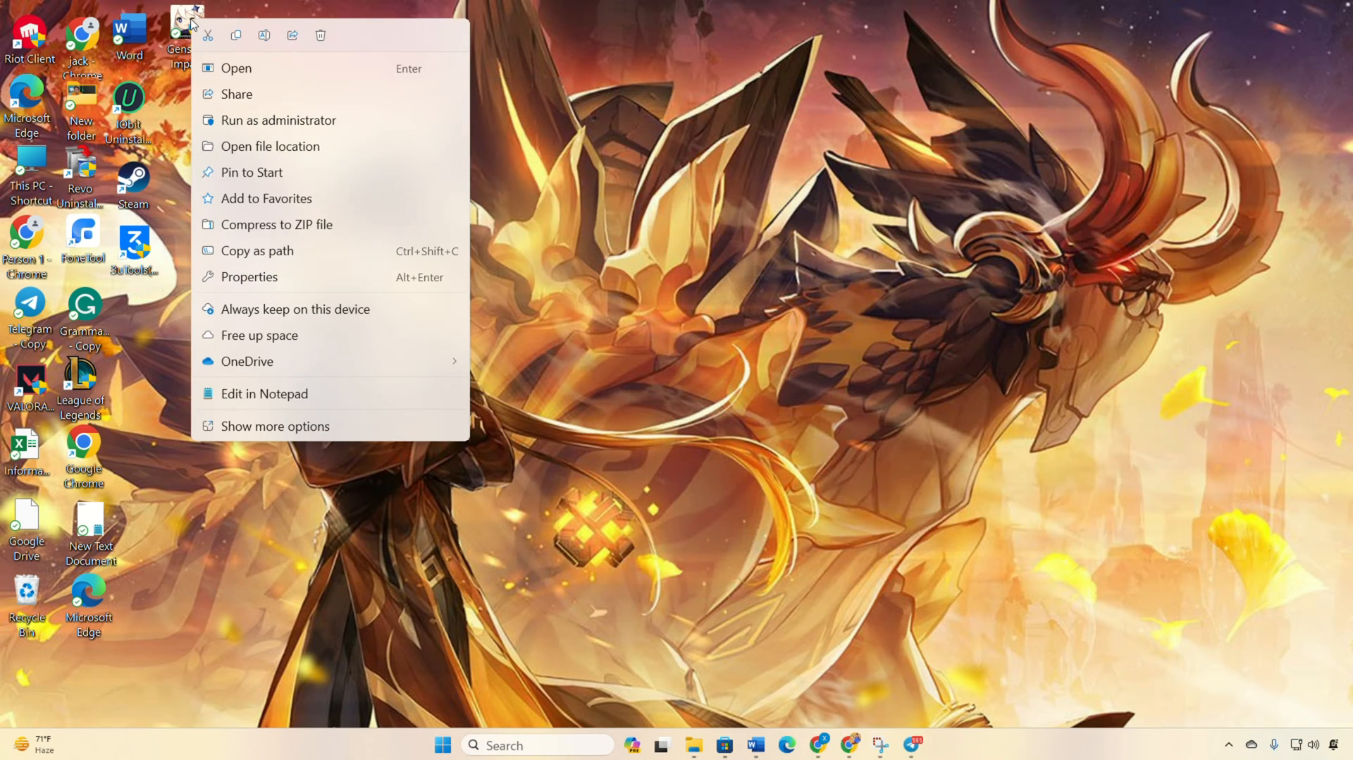
mouse_move(270, 148)
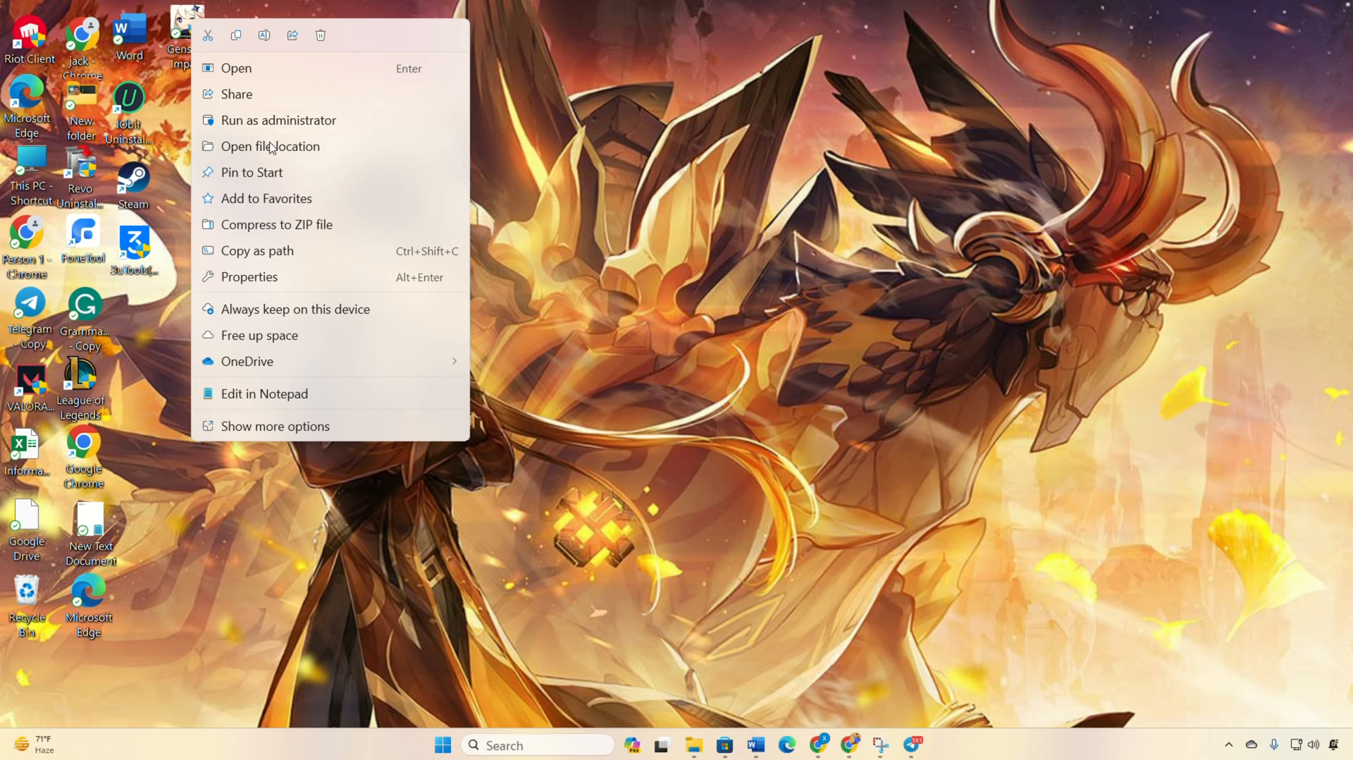
click(271, 147)
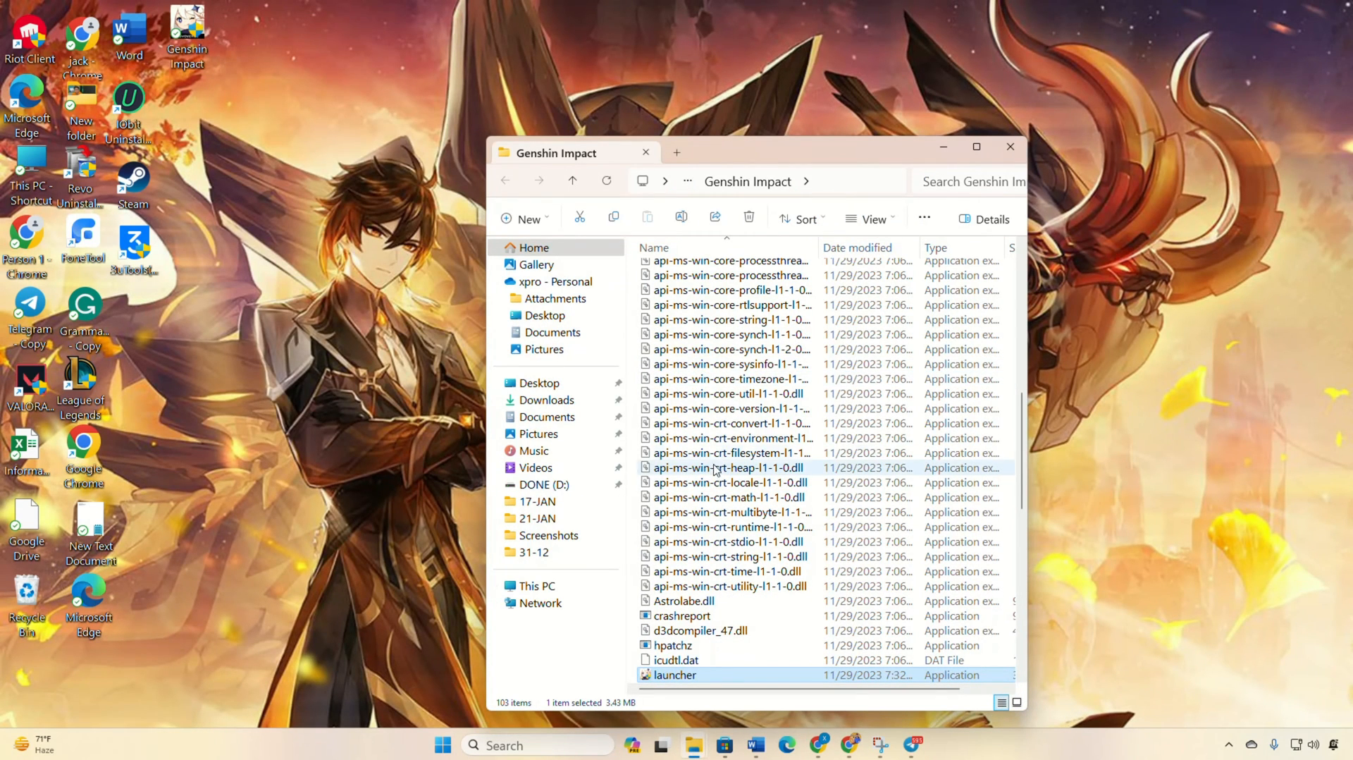
click(747, 182)
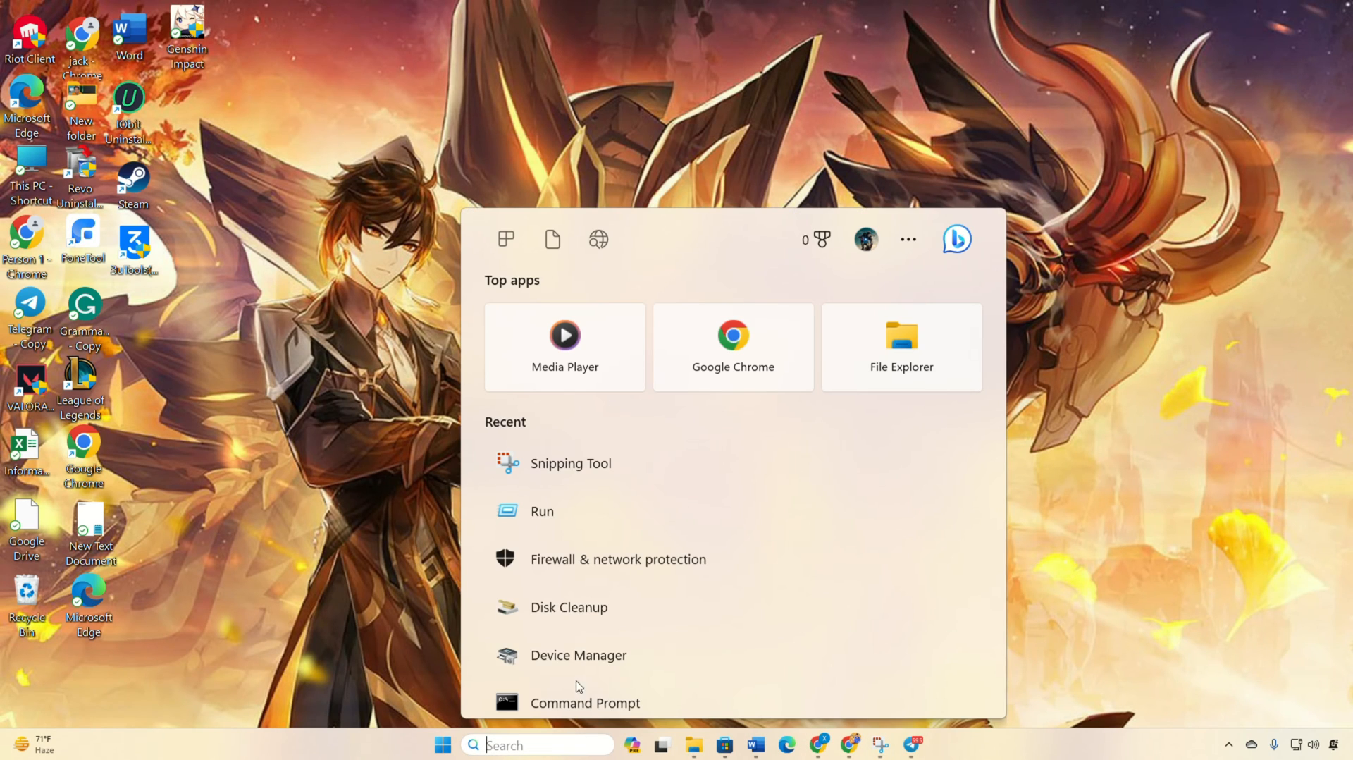
Step: Go to Firewall & network protection's allowed-apps list and unlock it for editing
click(619, 558)
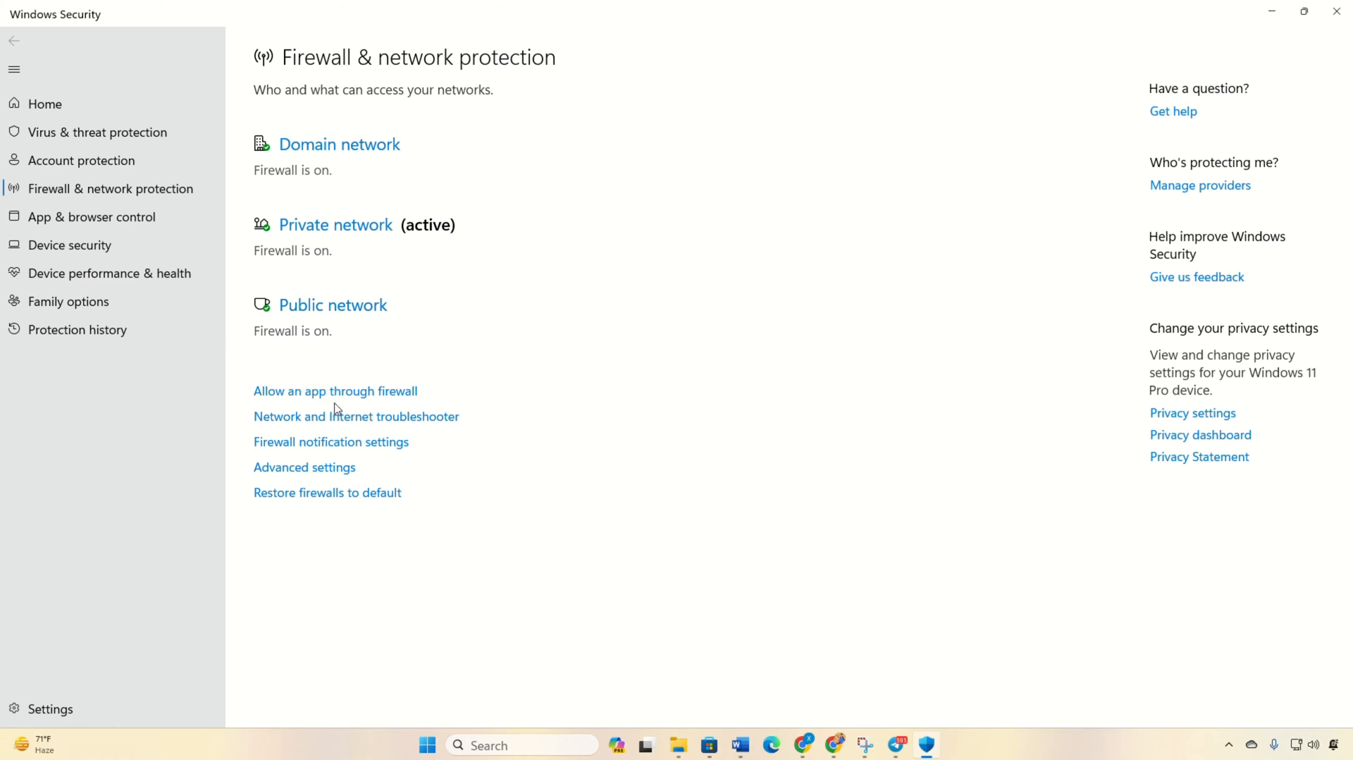
click(336, 390)
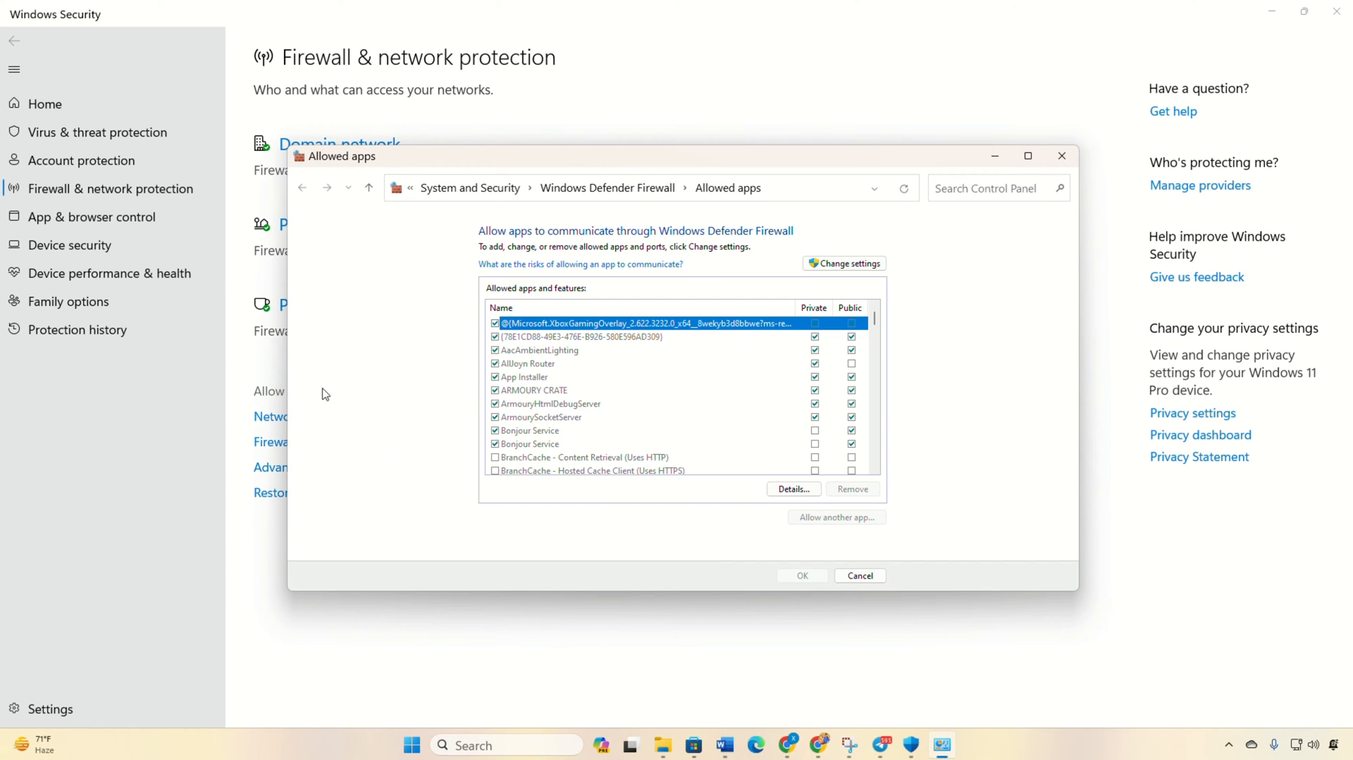
click(844, 264)
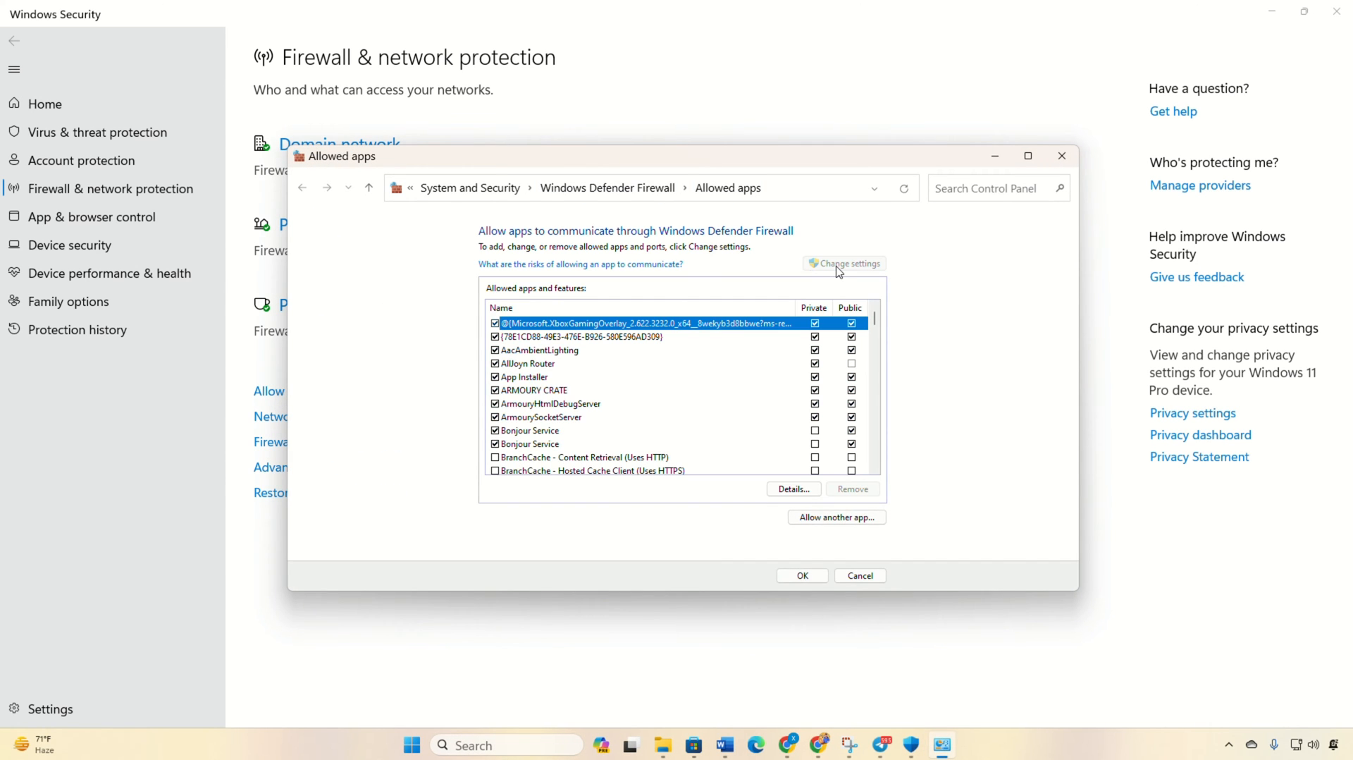
mouse_move(867, 457)
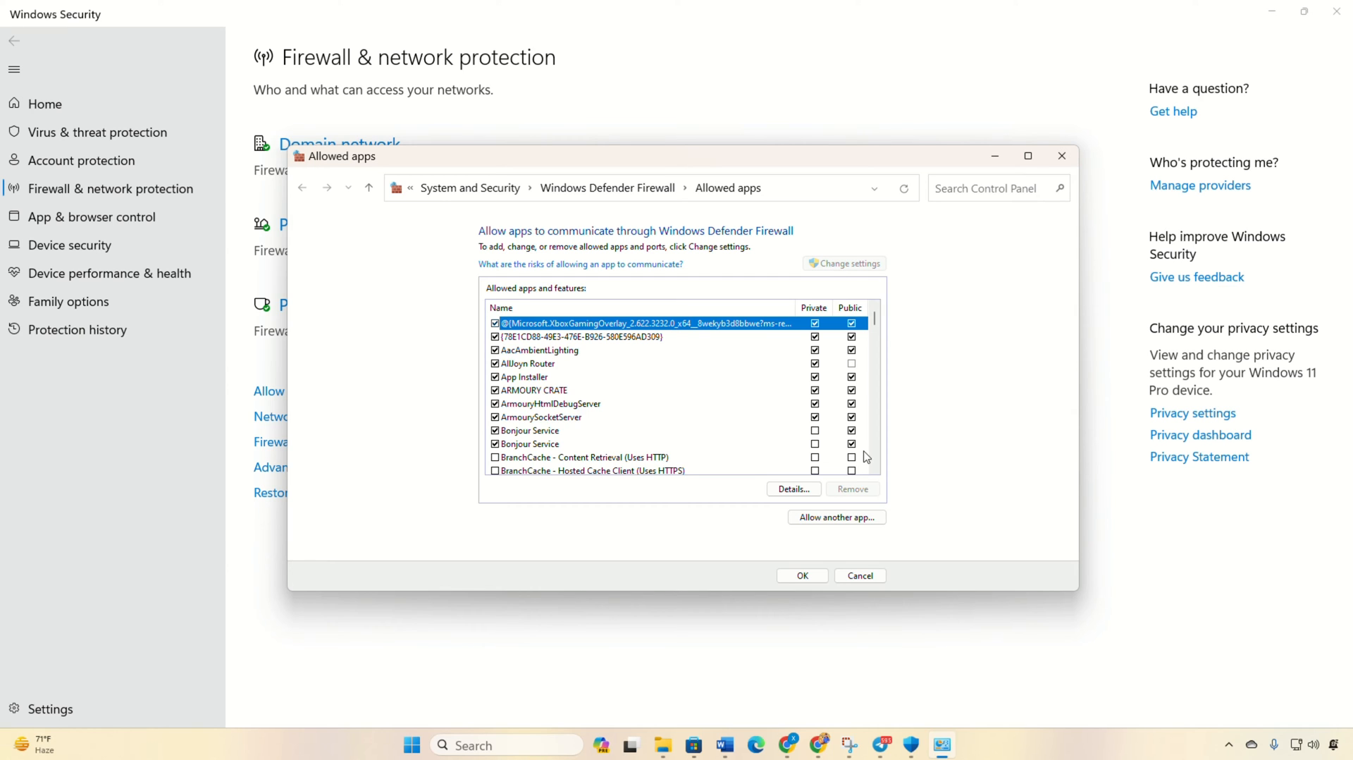
Step: Add launcher.exe from the Genshin Impact folder to the firewall's allowed apps
click(836, 516)
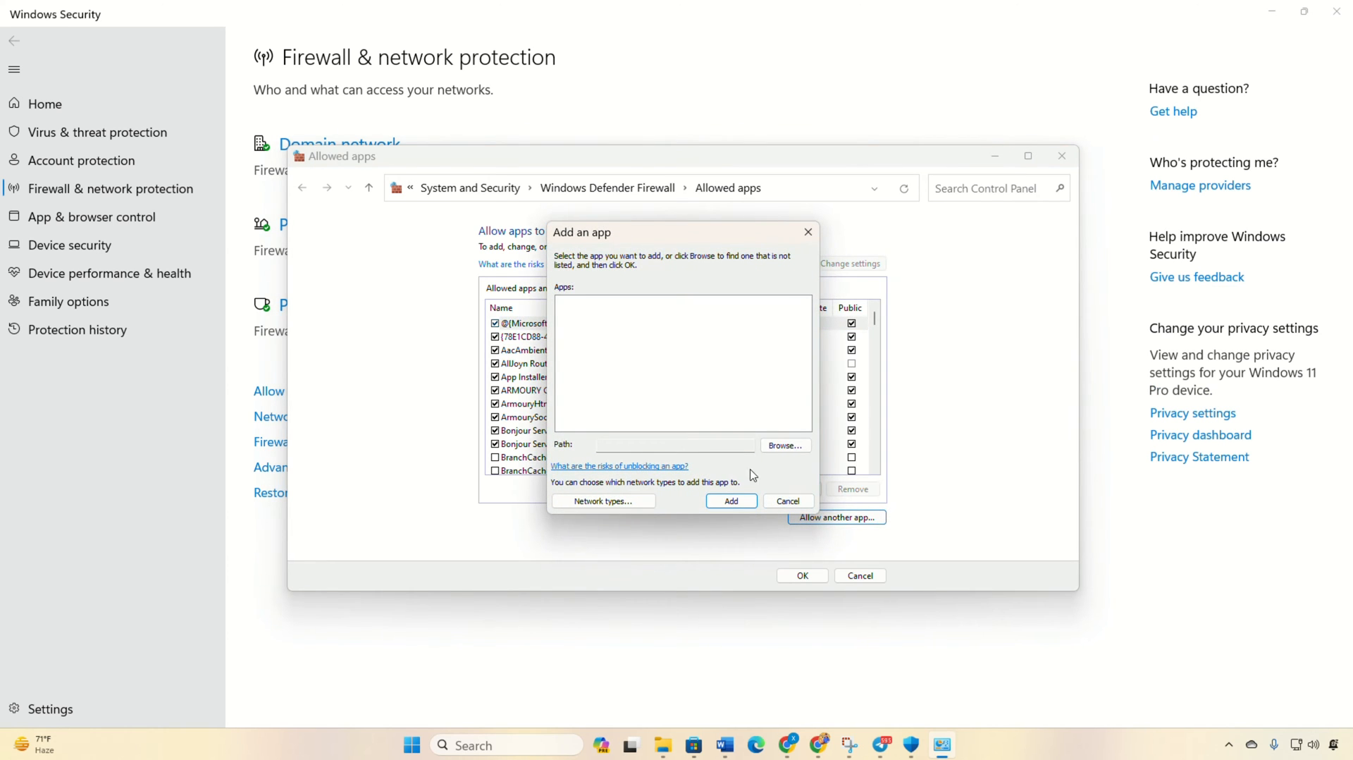
click(783, 446)
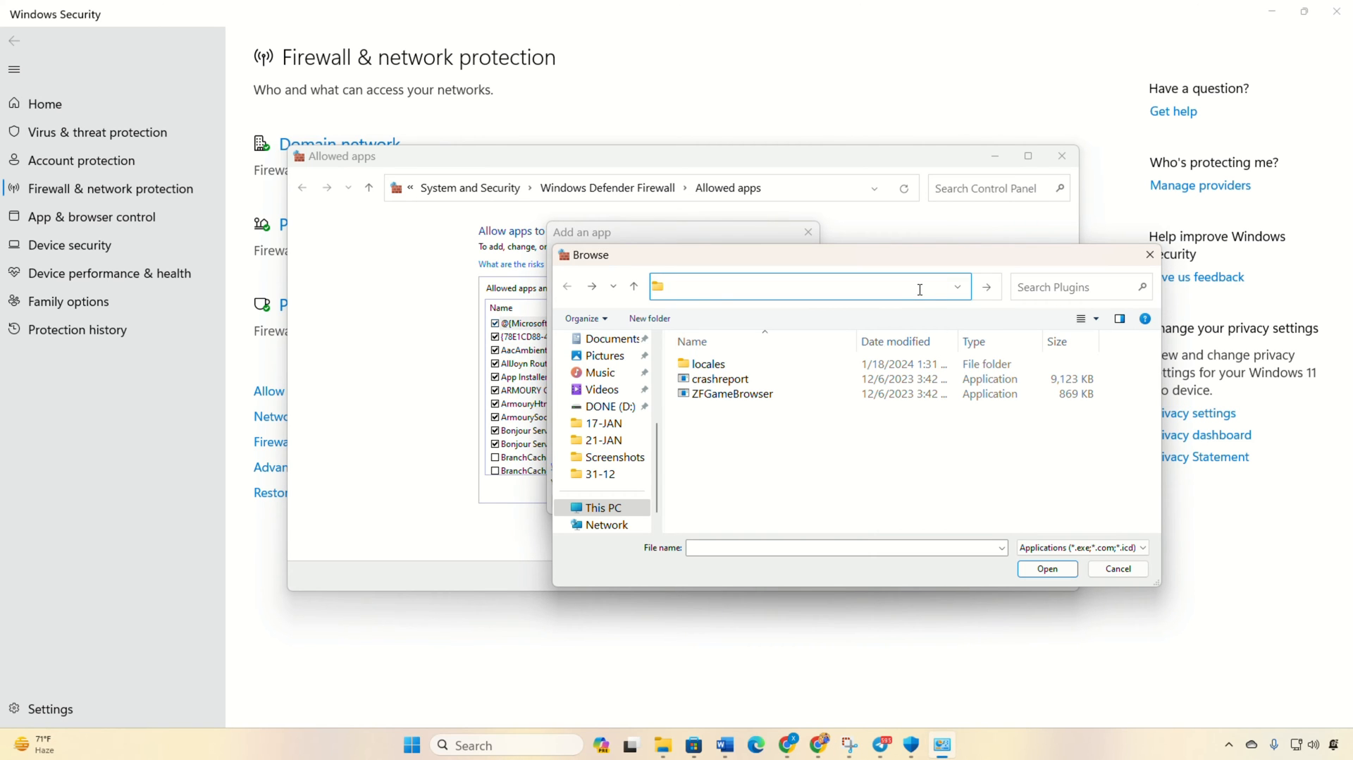
click(710, 480)
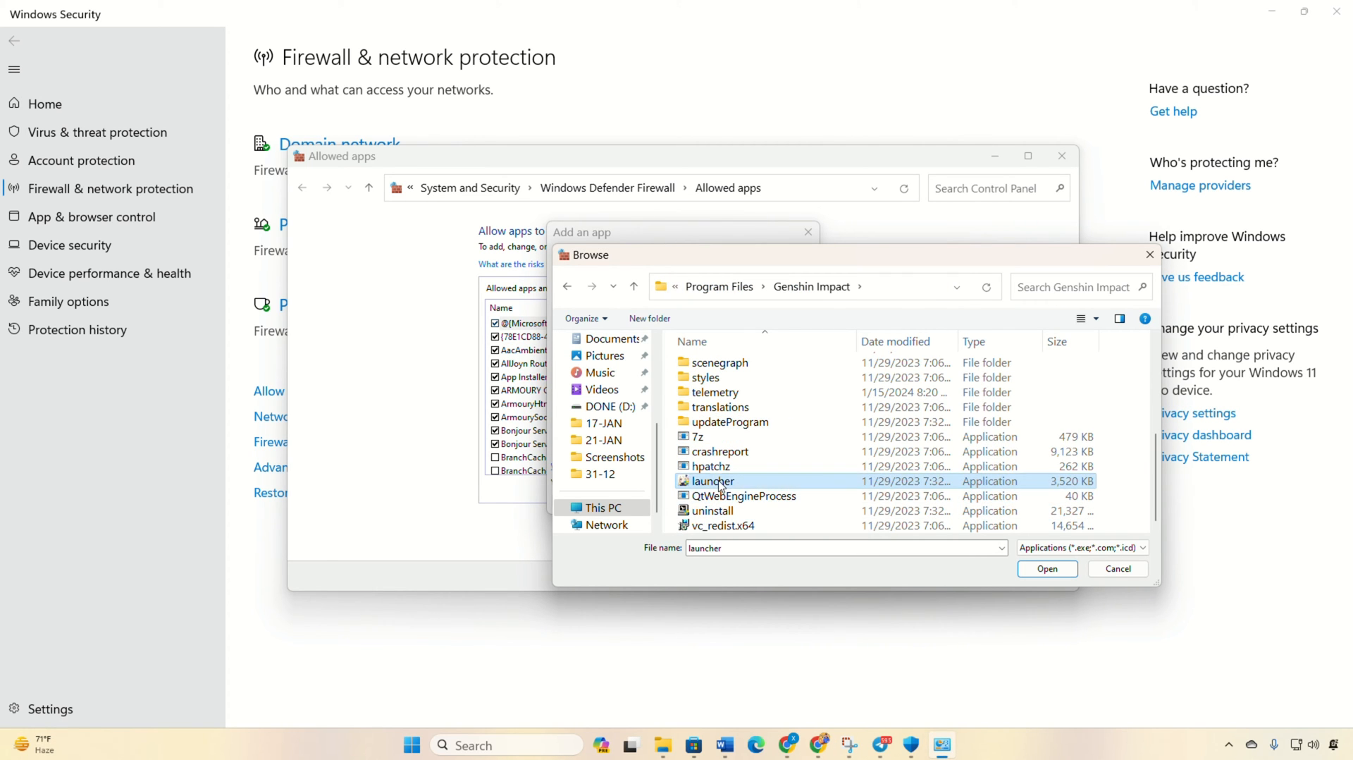
click(1047, 568)
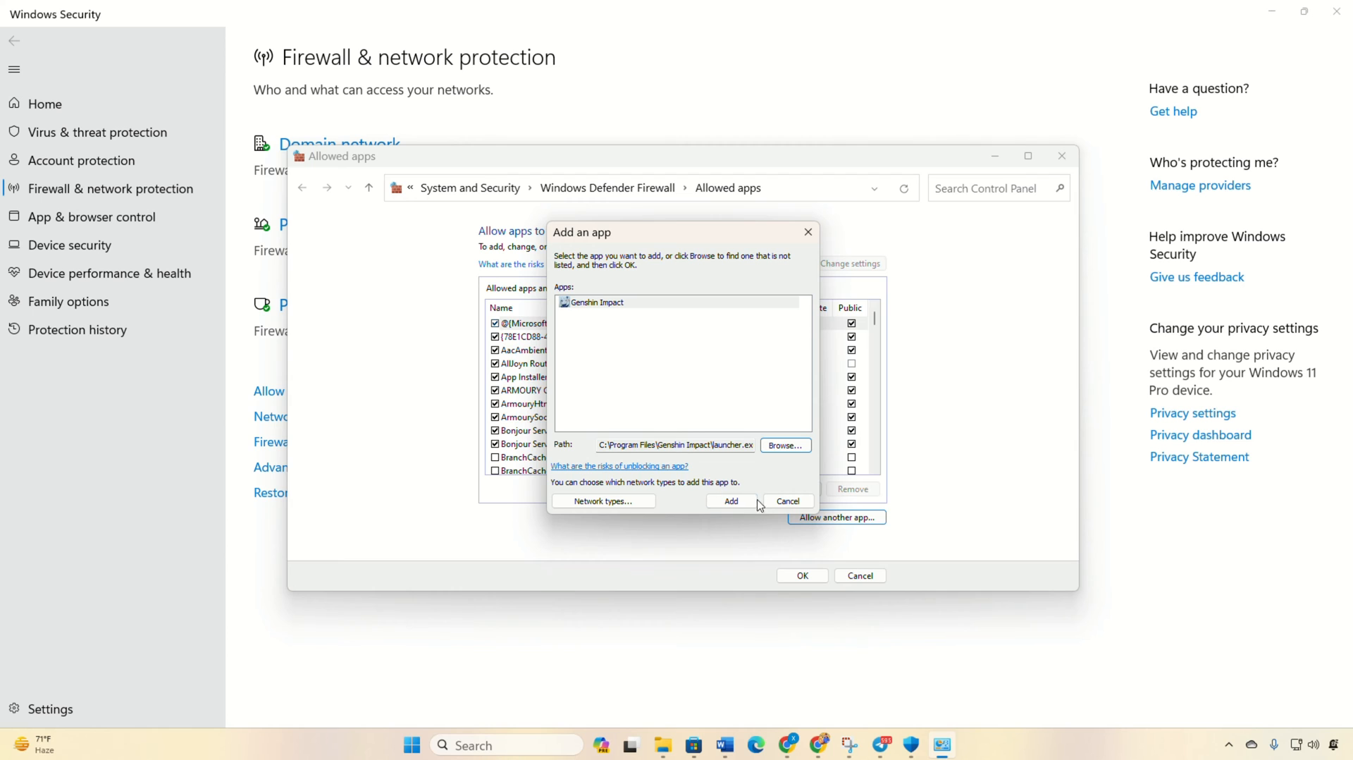
click(732, 502)
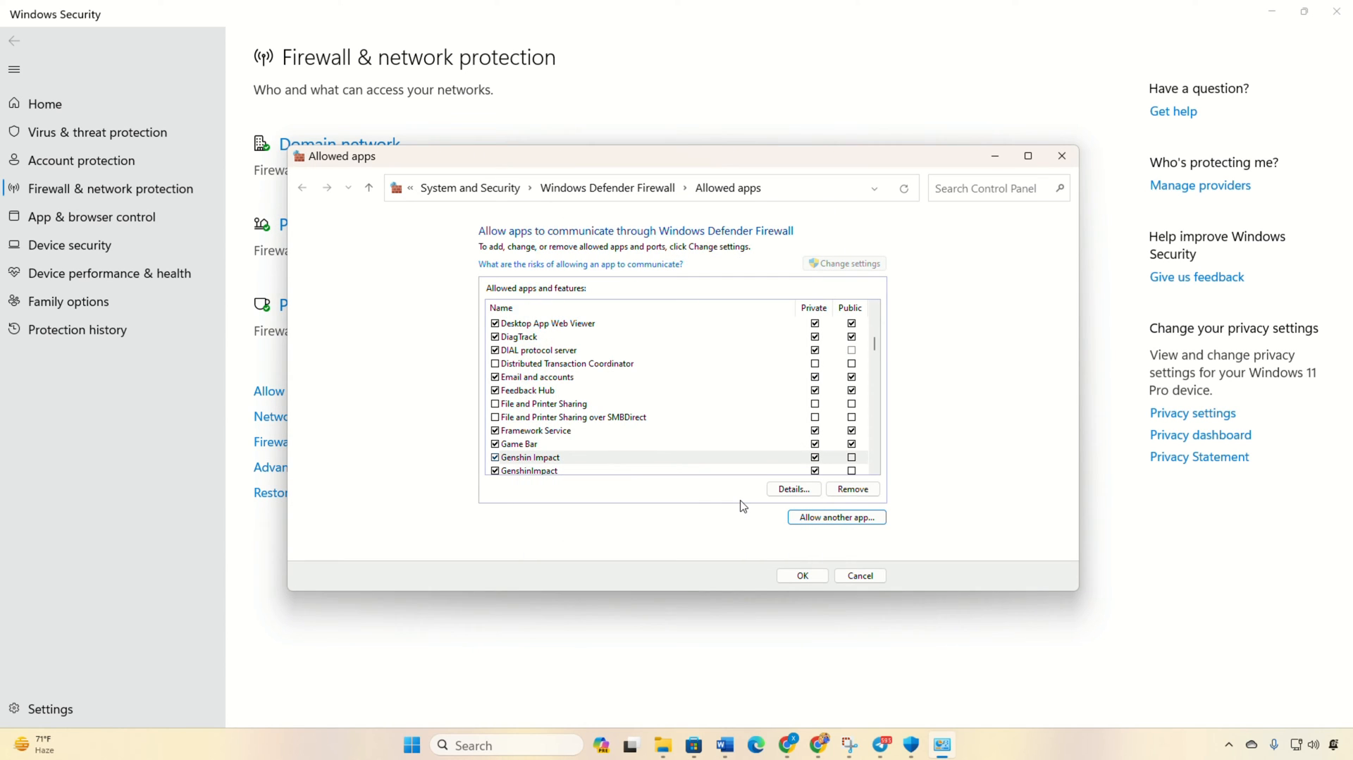
mouse_move(872, 535)
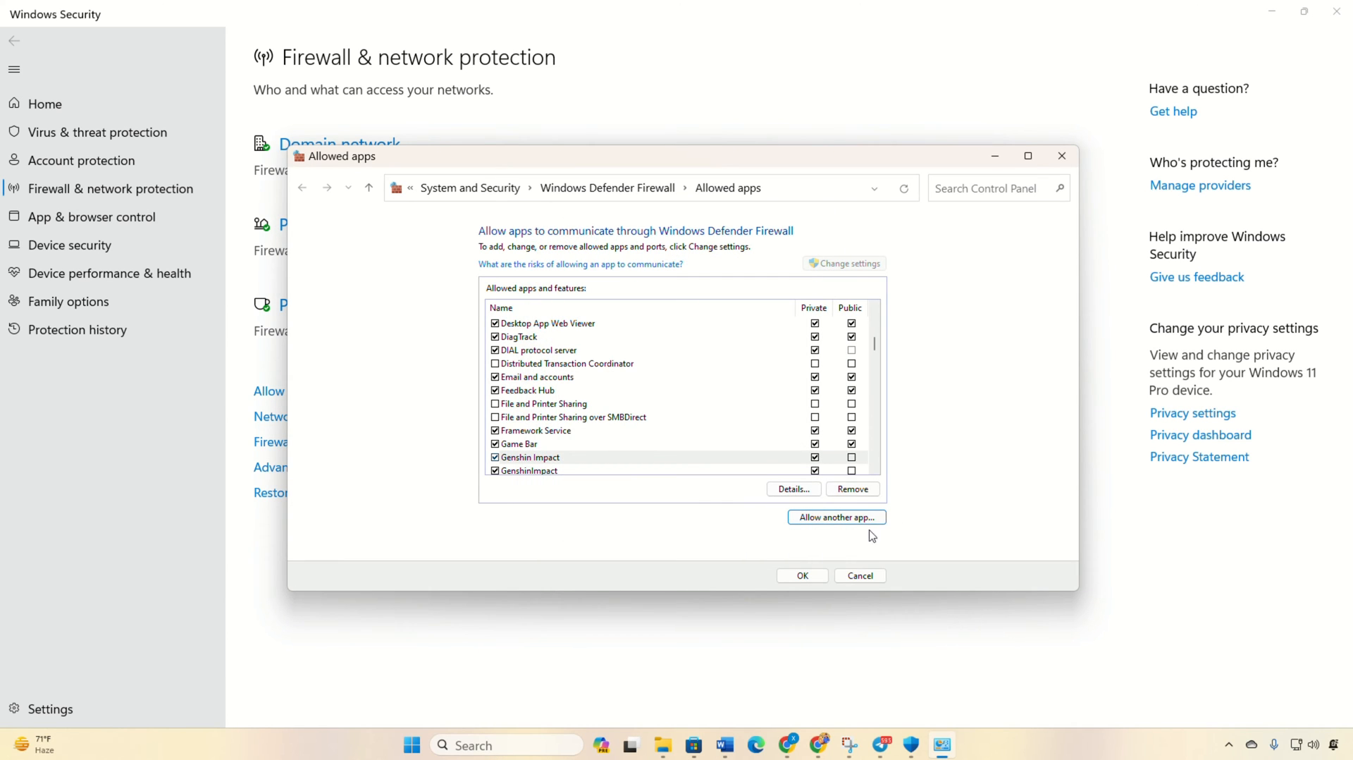
Step: Pick ZFGameBrowser from GenshinImpact_Data > Plugins as an app to allow, then close the dialog
click(834, 516)
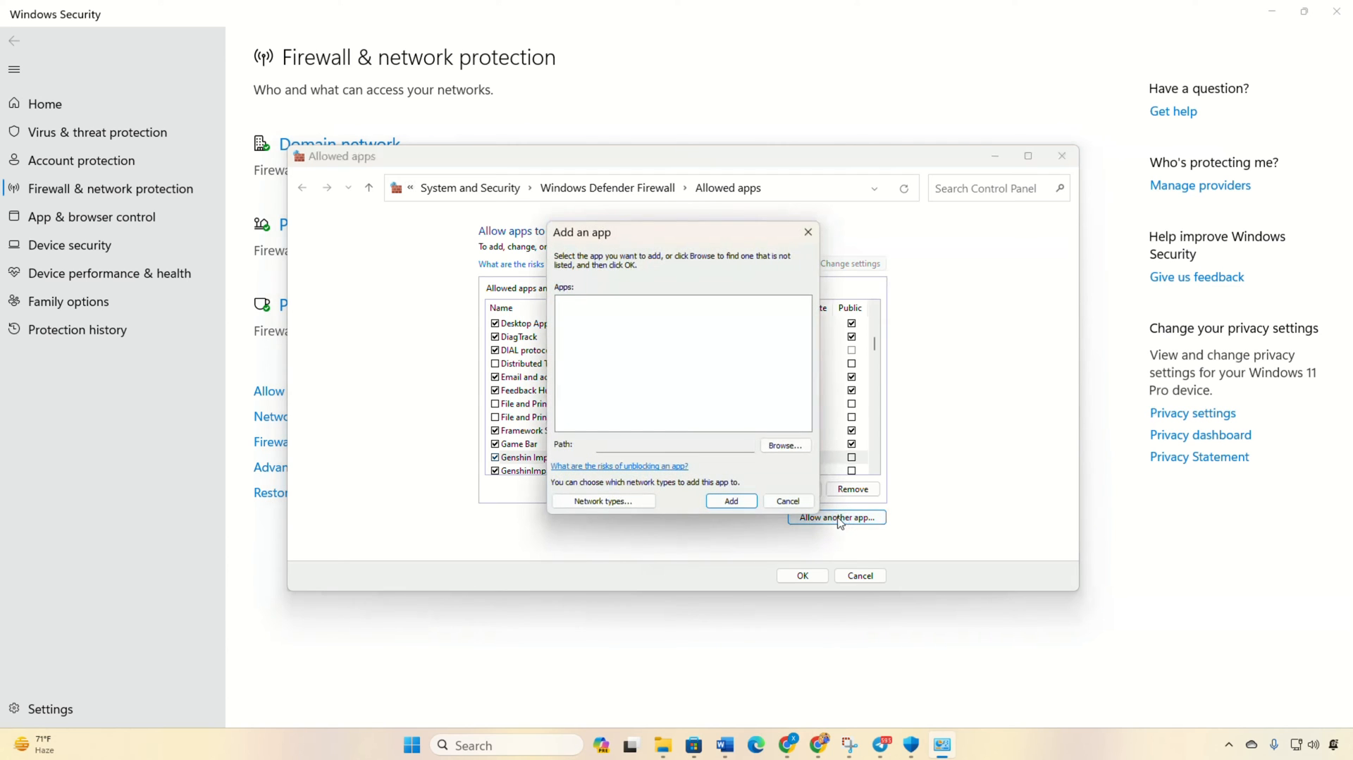
click(782, 444)
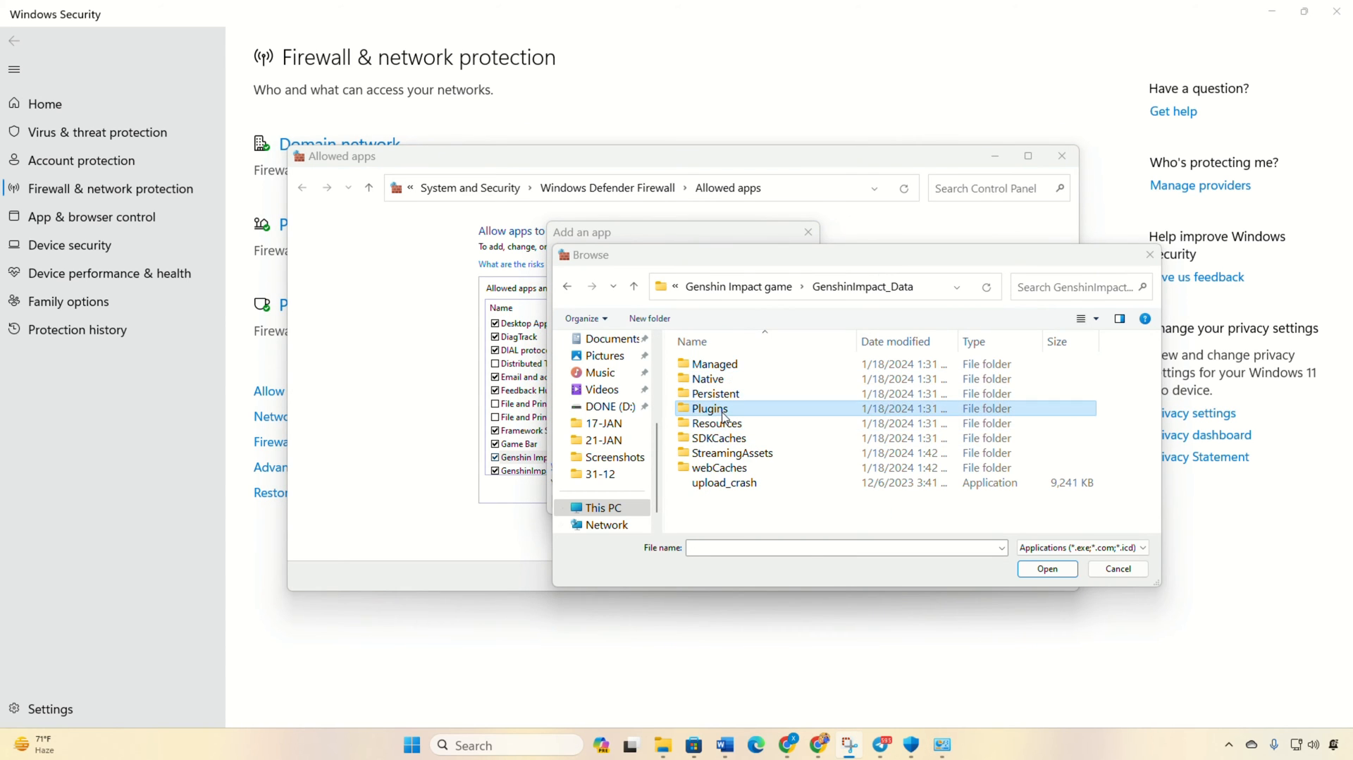
click(1048, 568)
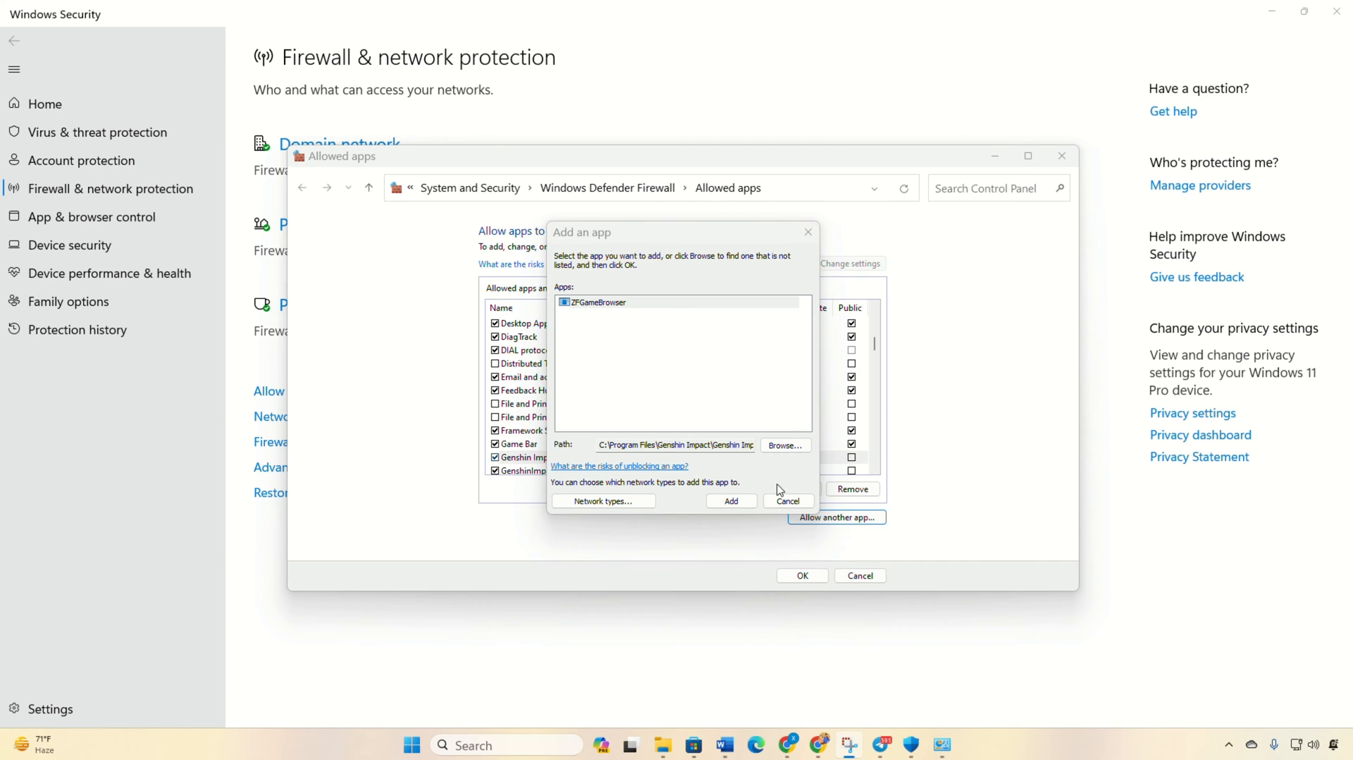
click(784, 444)
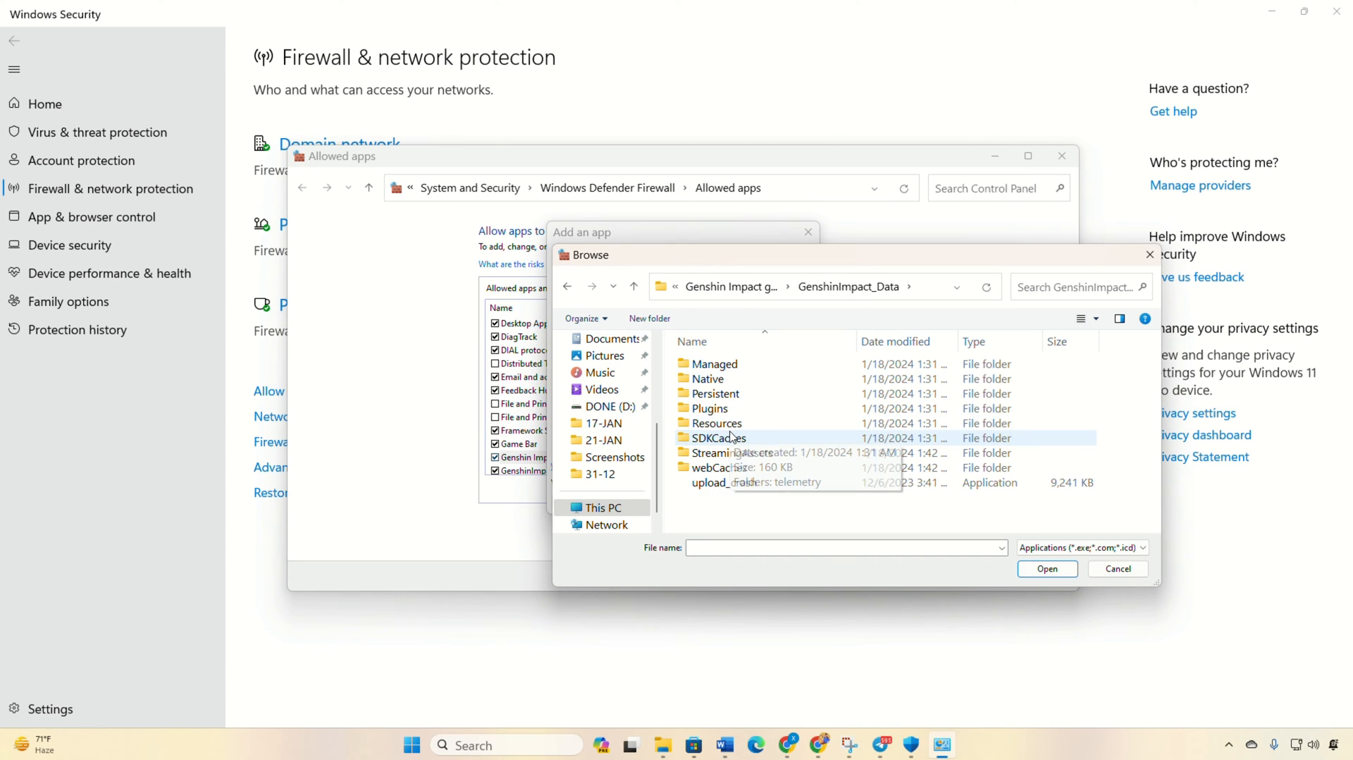
double_click(709, 408)
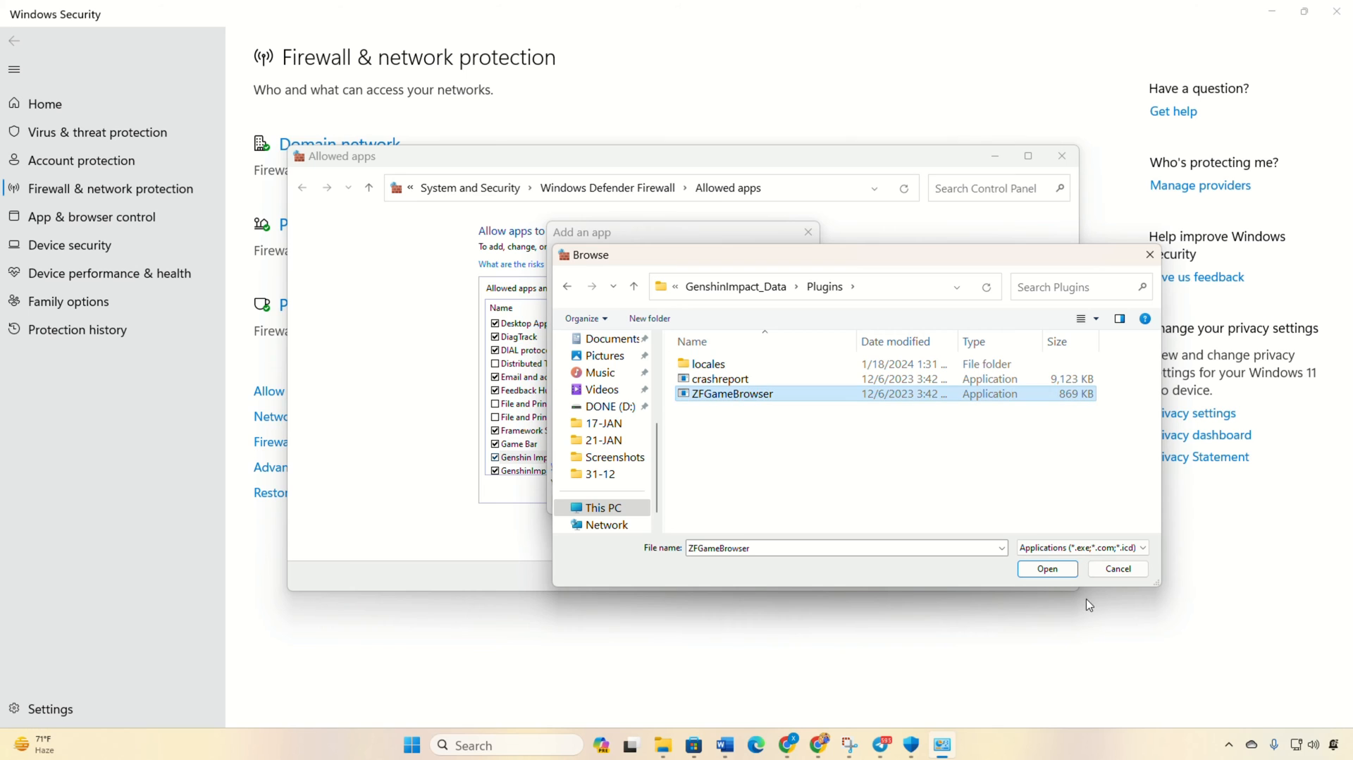
click(1047, 568)
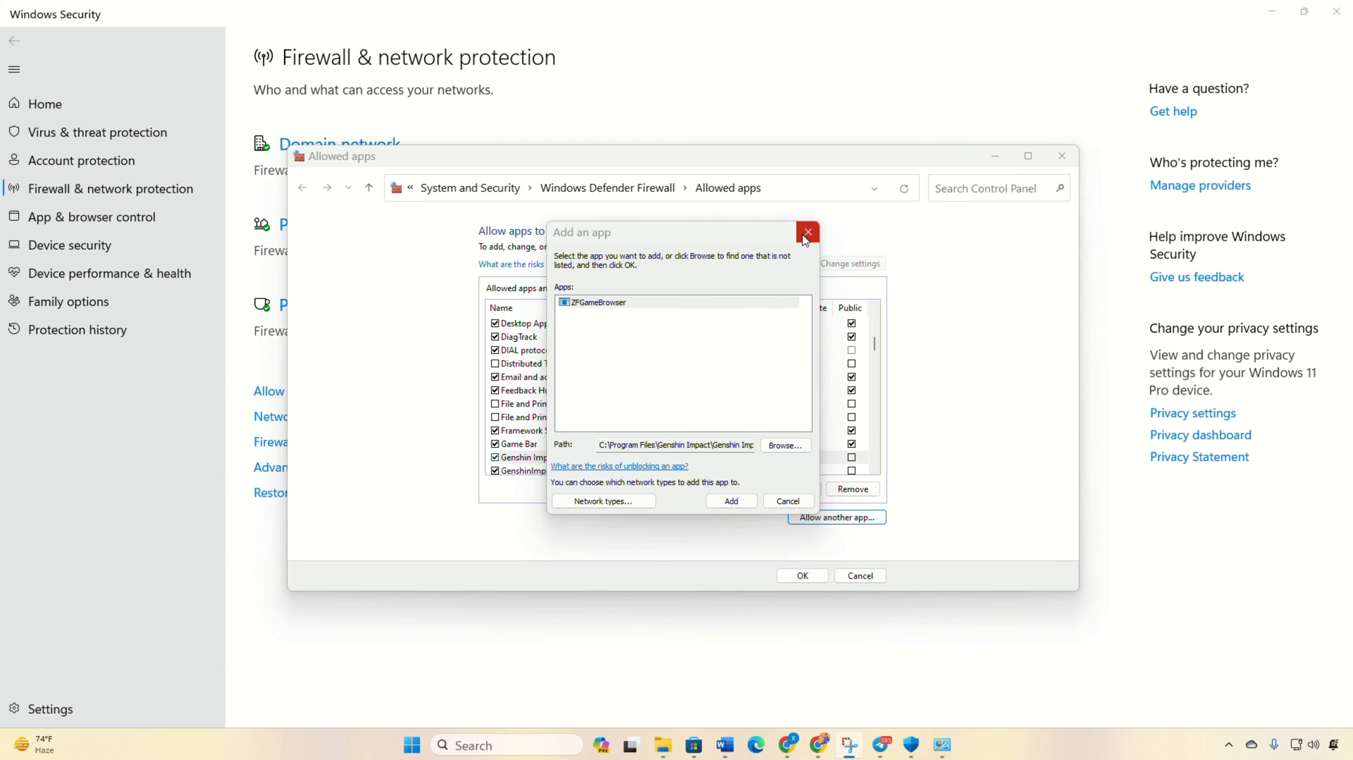
click(807, 234)
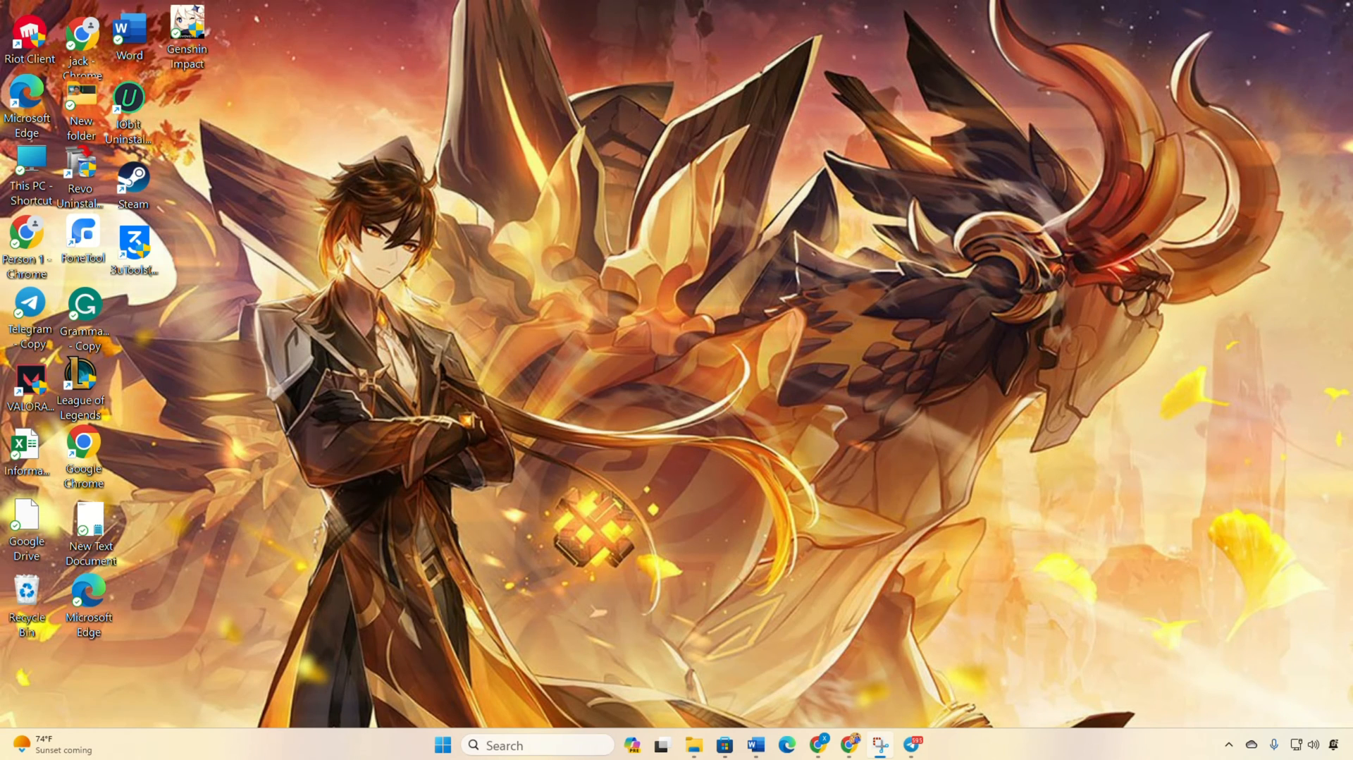
mouse_move(460, 358)
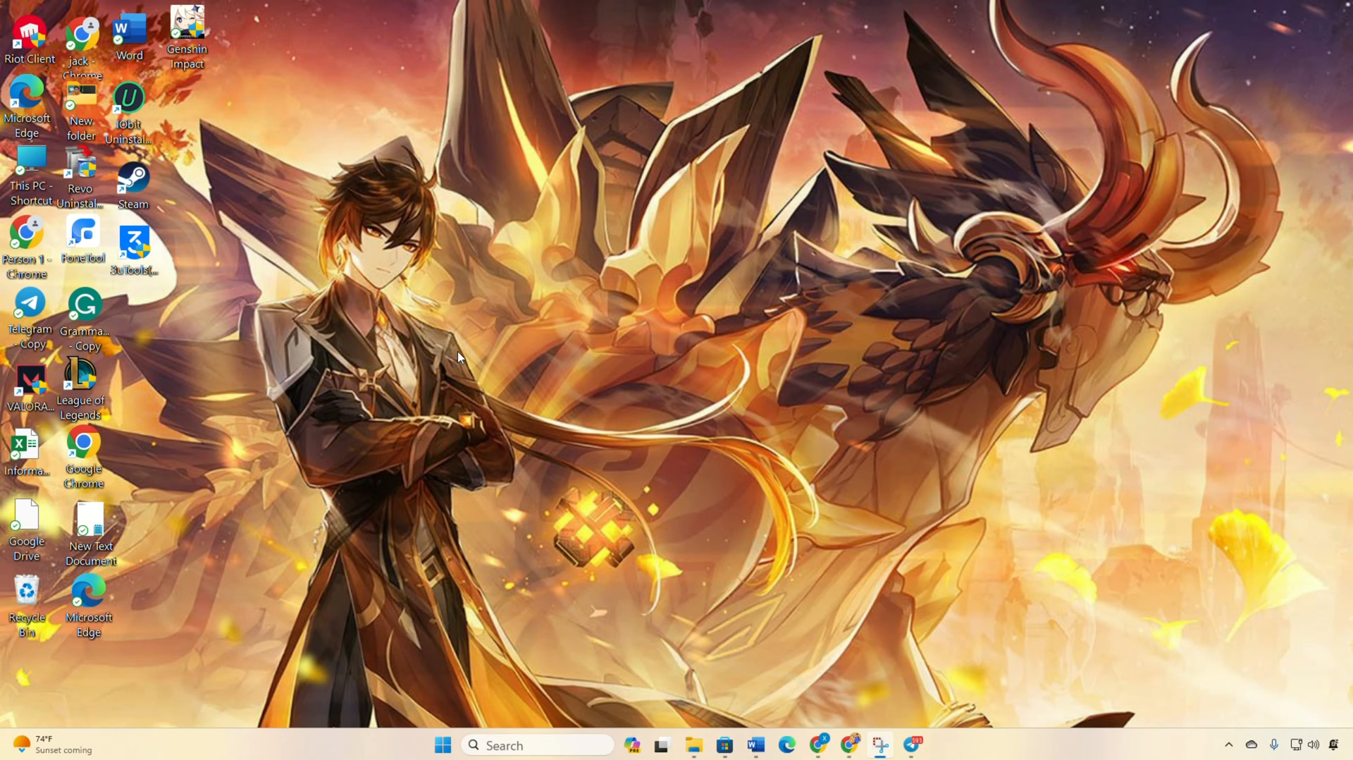
Step: Go to Windows Update in Settings and run Check for updates
click(442, 745)
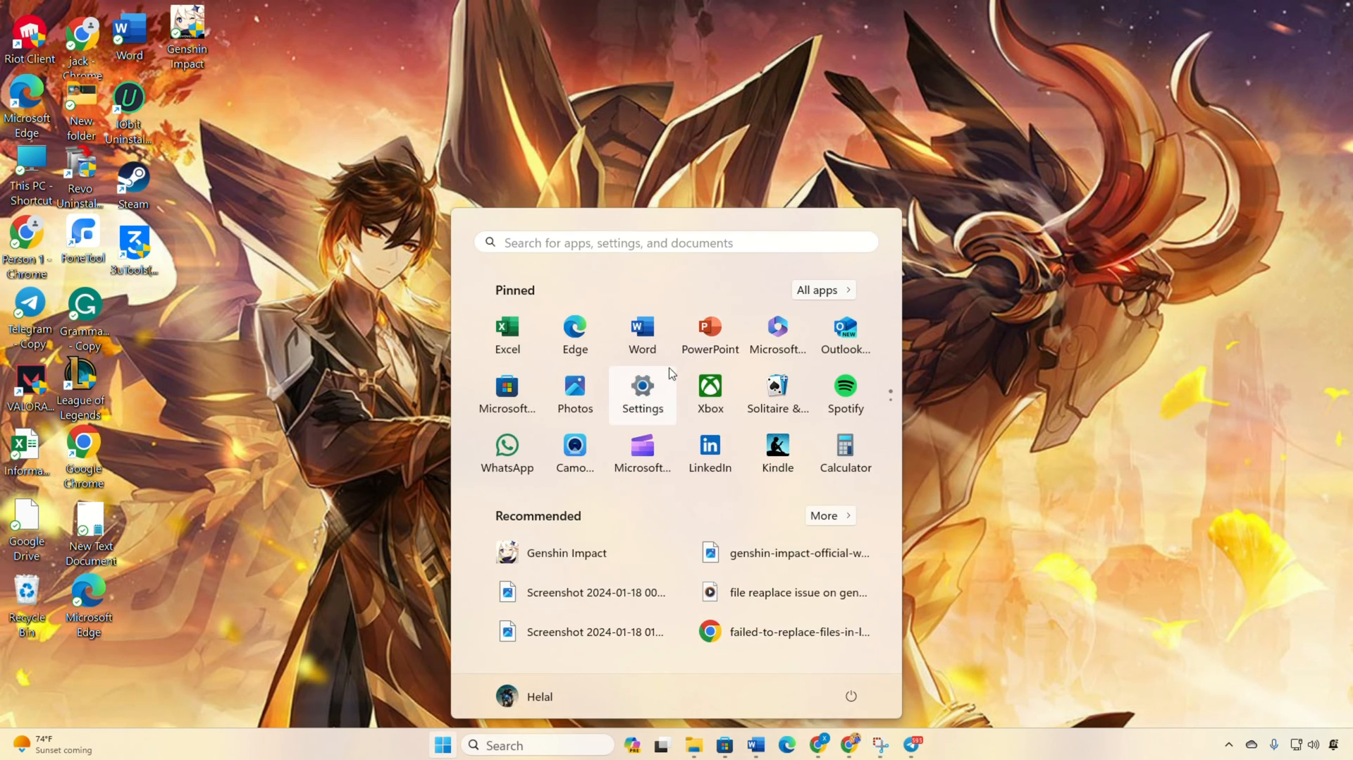
click(643, 393)
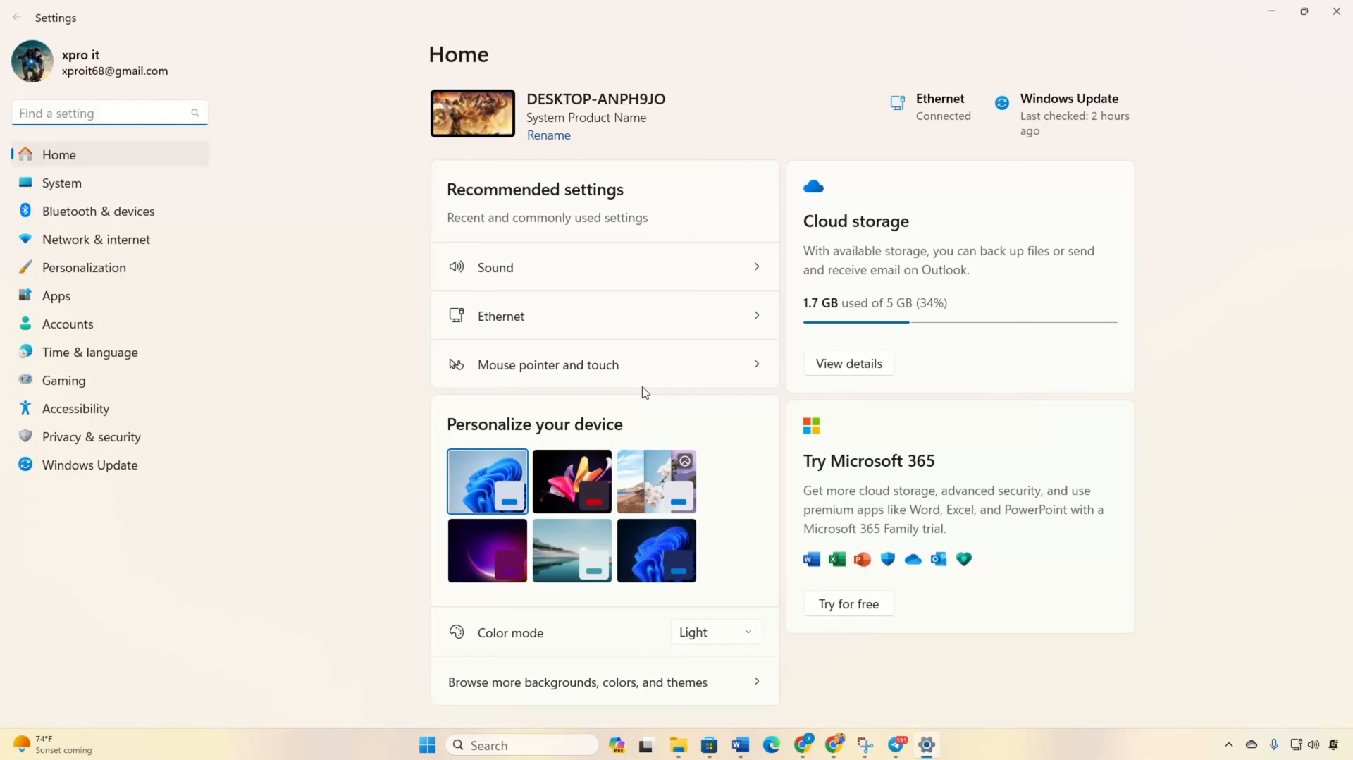
click(90, 466)
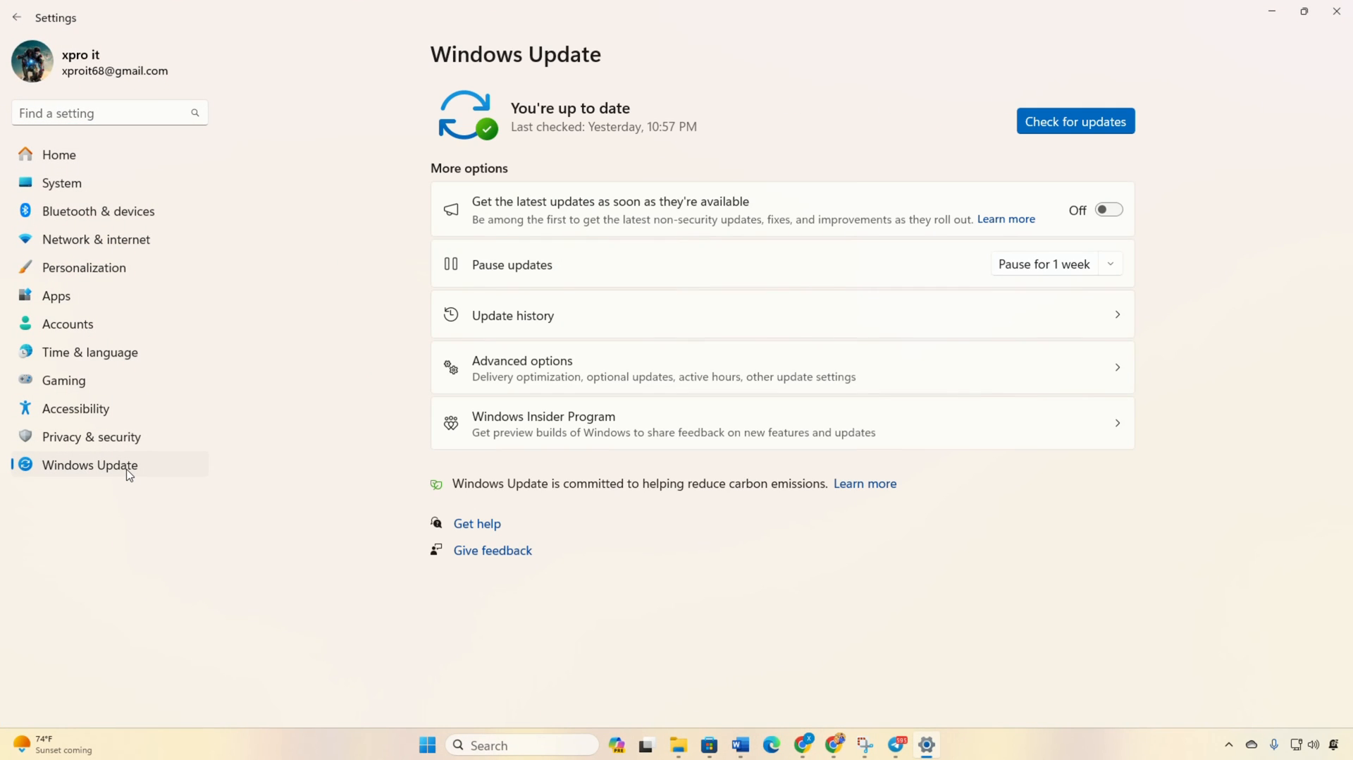
click(1074, 122)
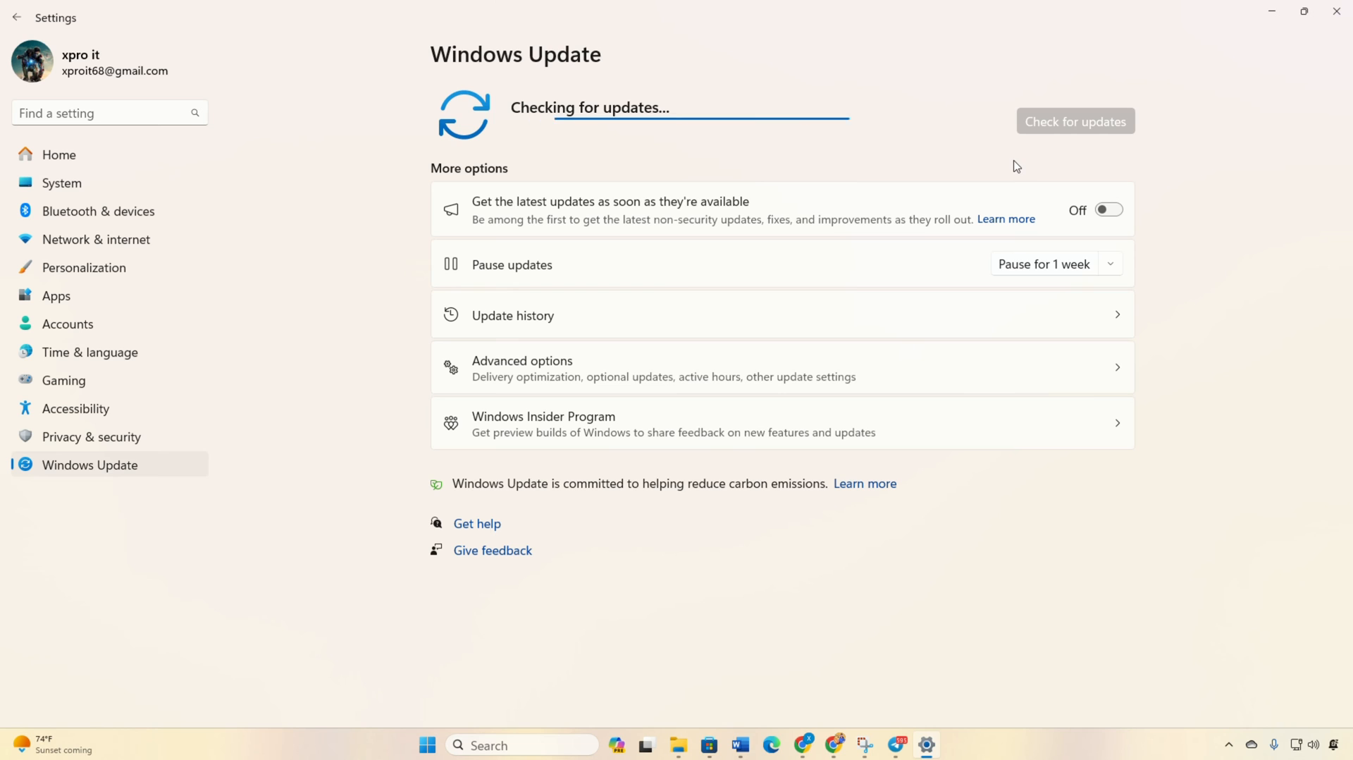
mouse_move(1008, 181)
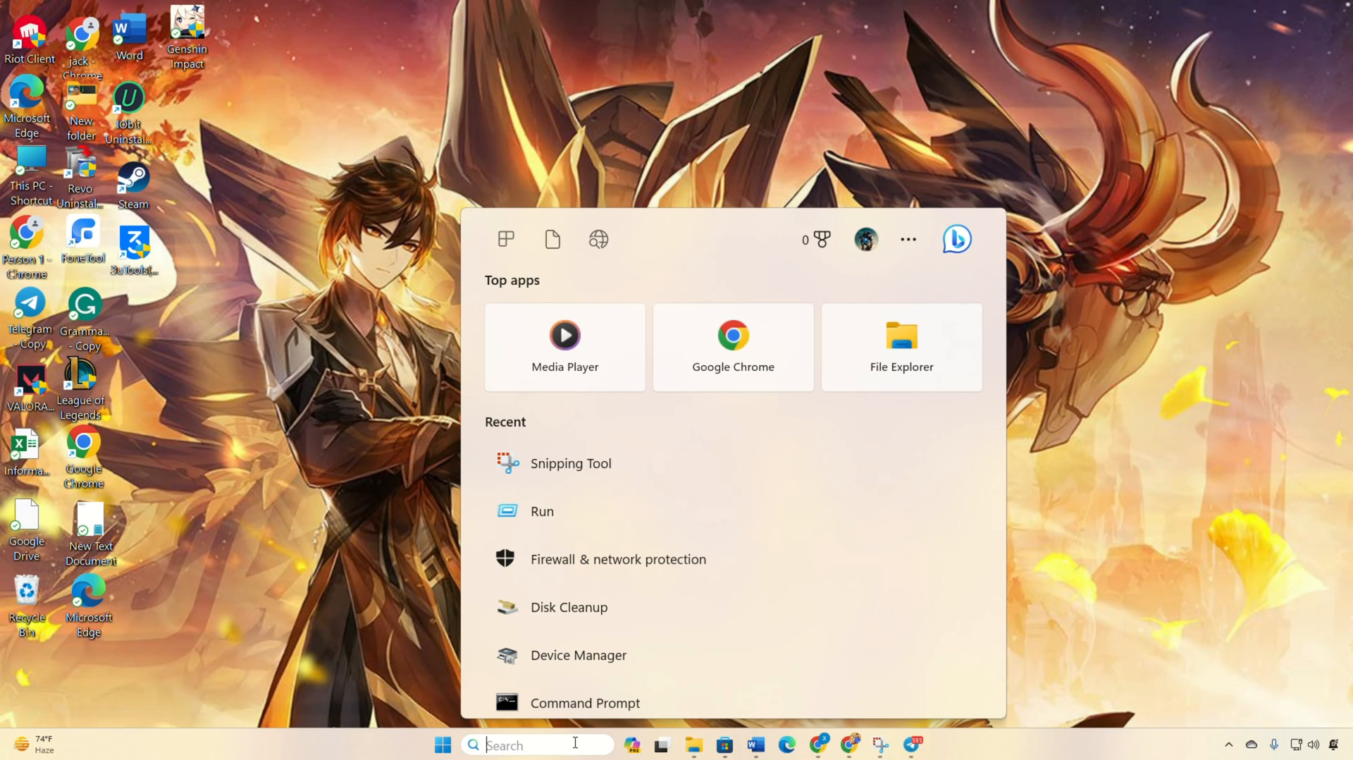
Step: Run an automatic driver search for AMD Radeon(TM) Graphics in Device Manager and close the result
text(DIV)
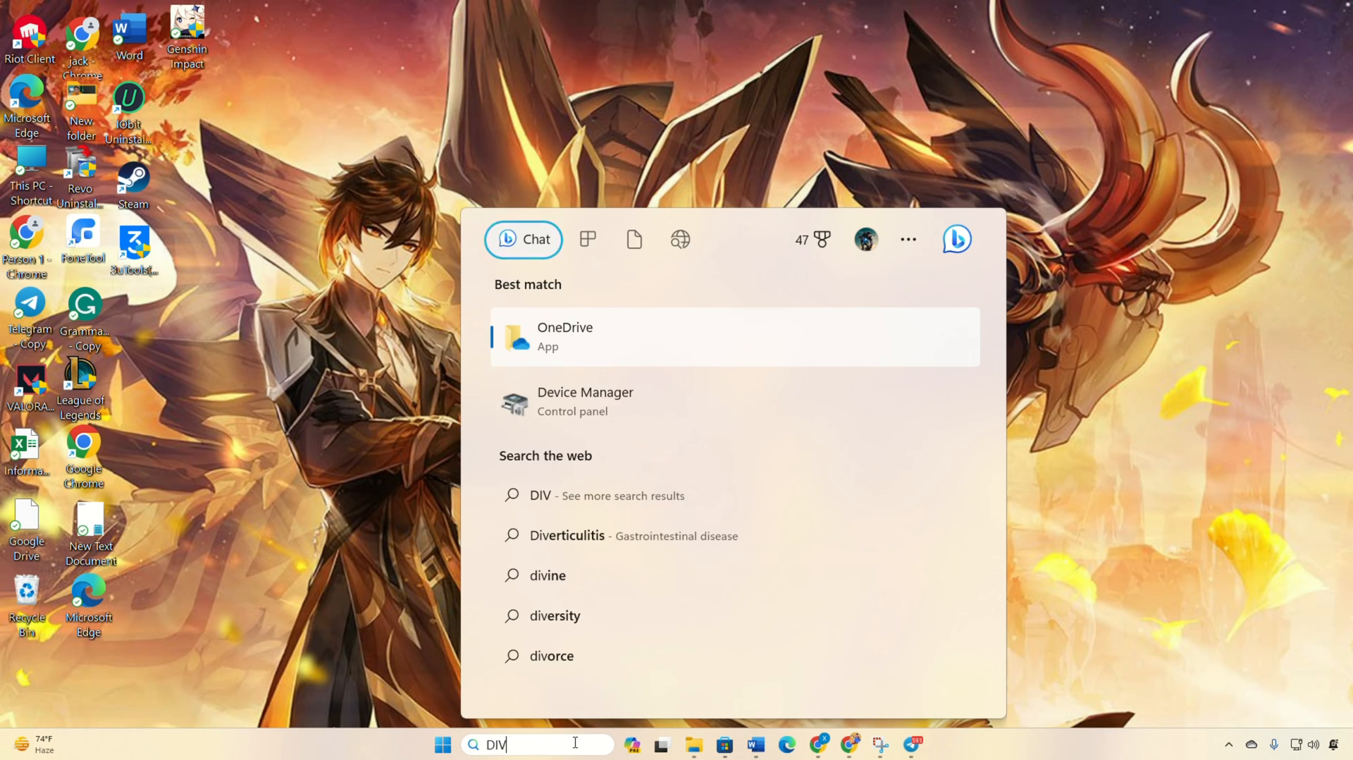
click(584, 402)
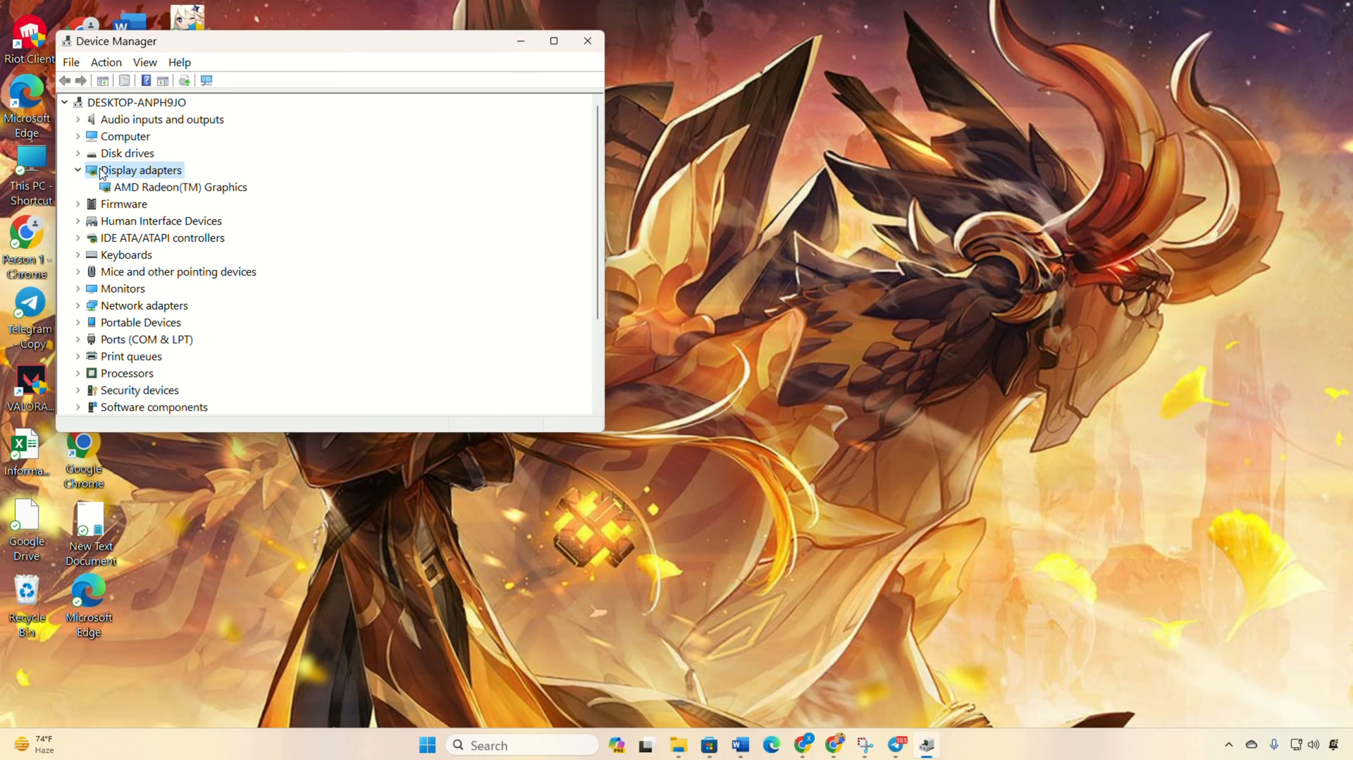
click(179, 186)
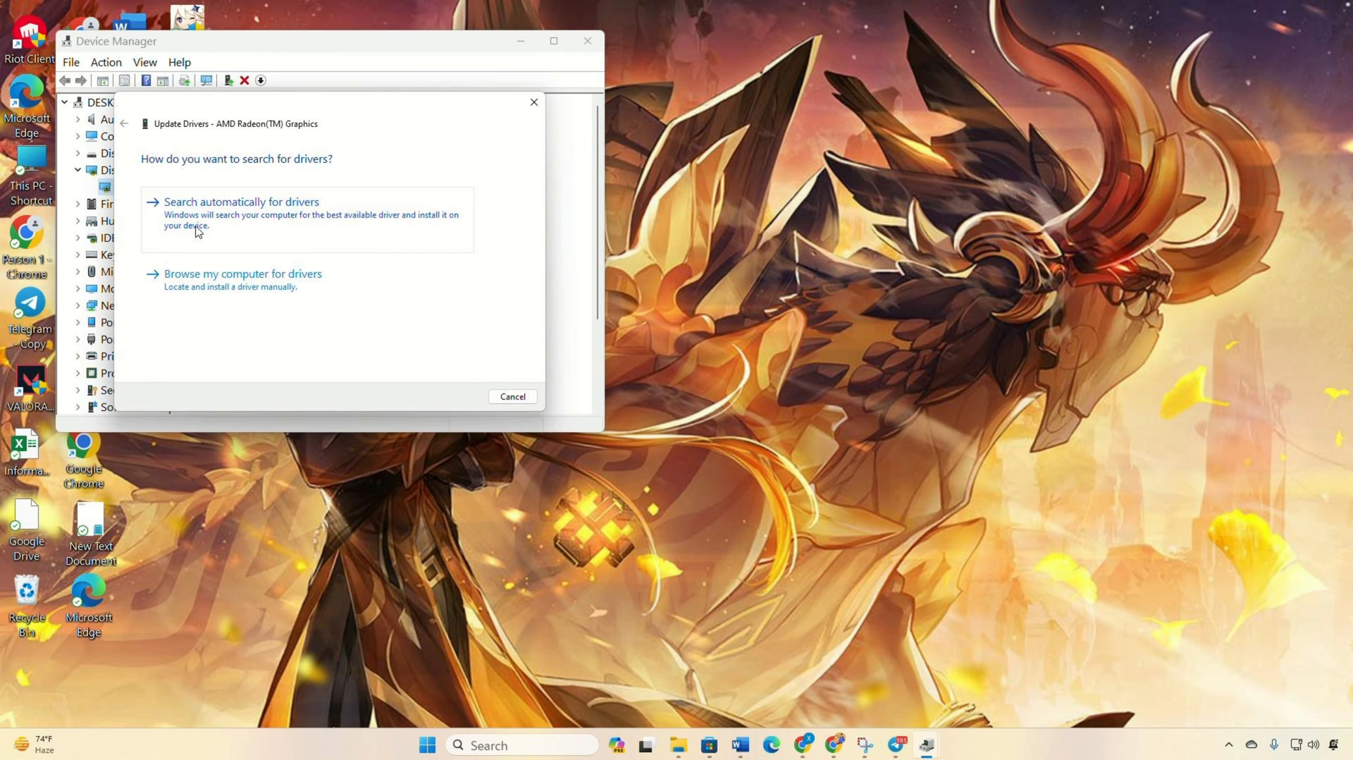
click(239, 202)
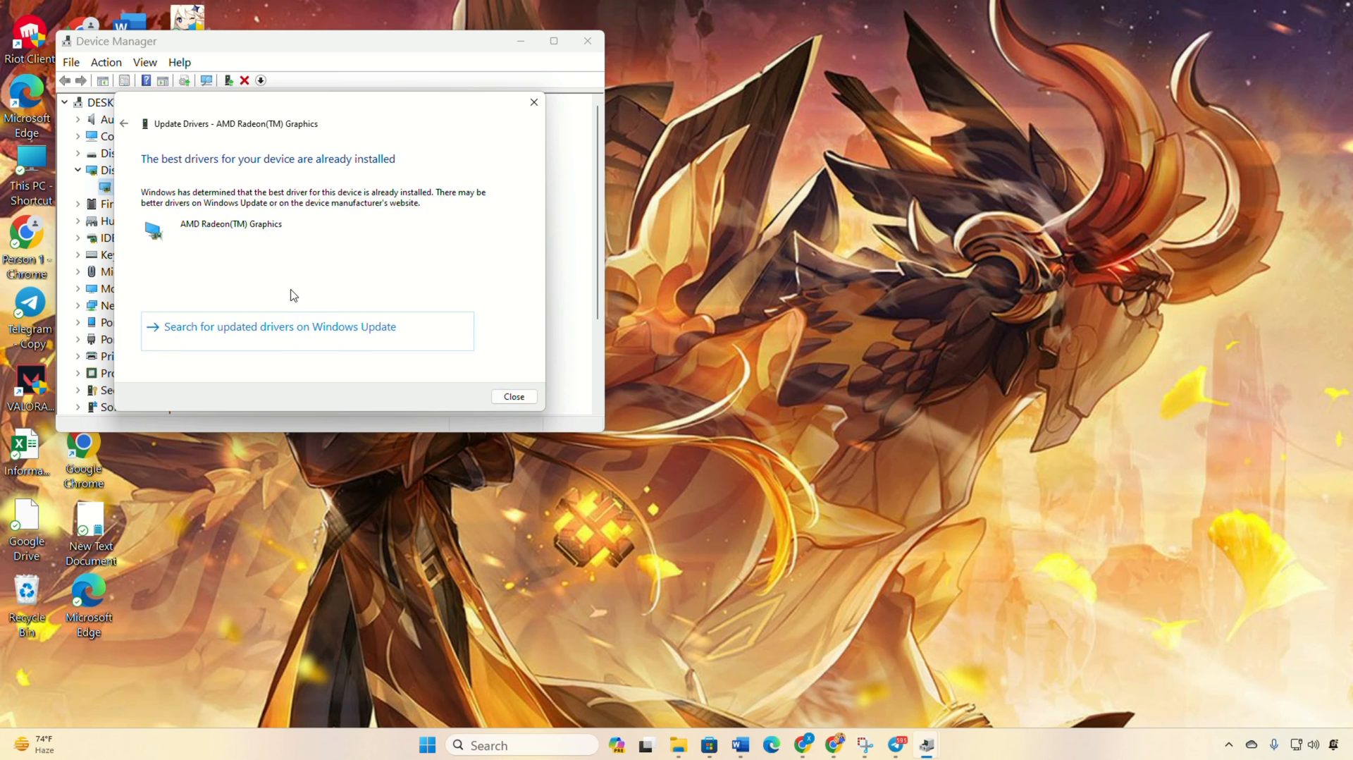
click(514, 396)
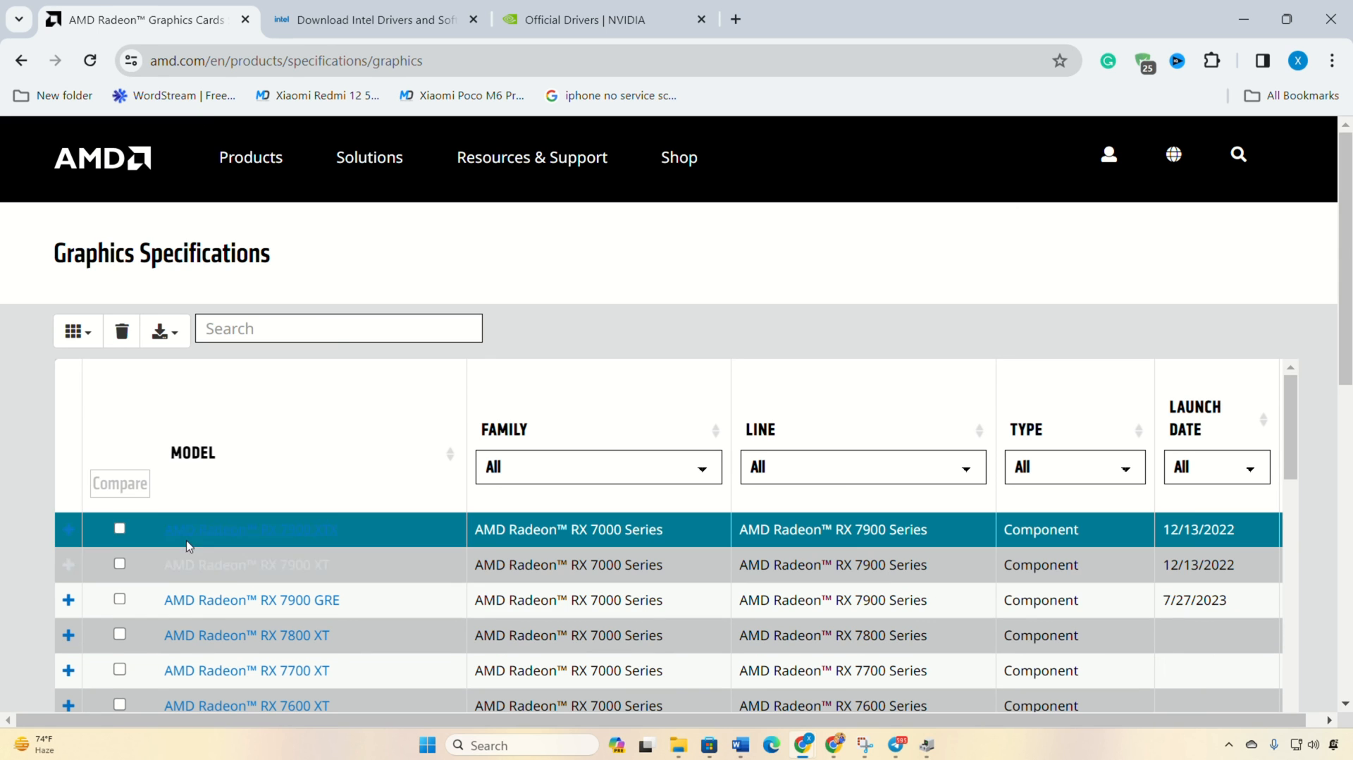
Step: Tick RX 7900 XTX for comparison, view Intel's driver downloads, and bring up Start
click(118, 529)
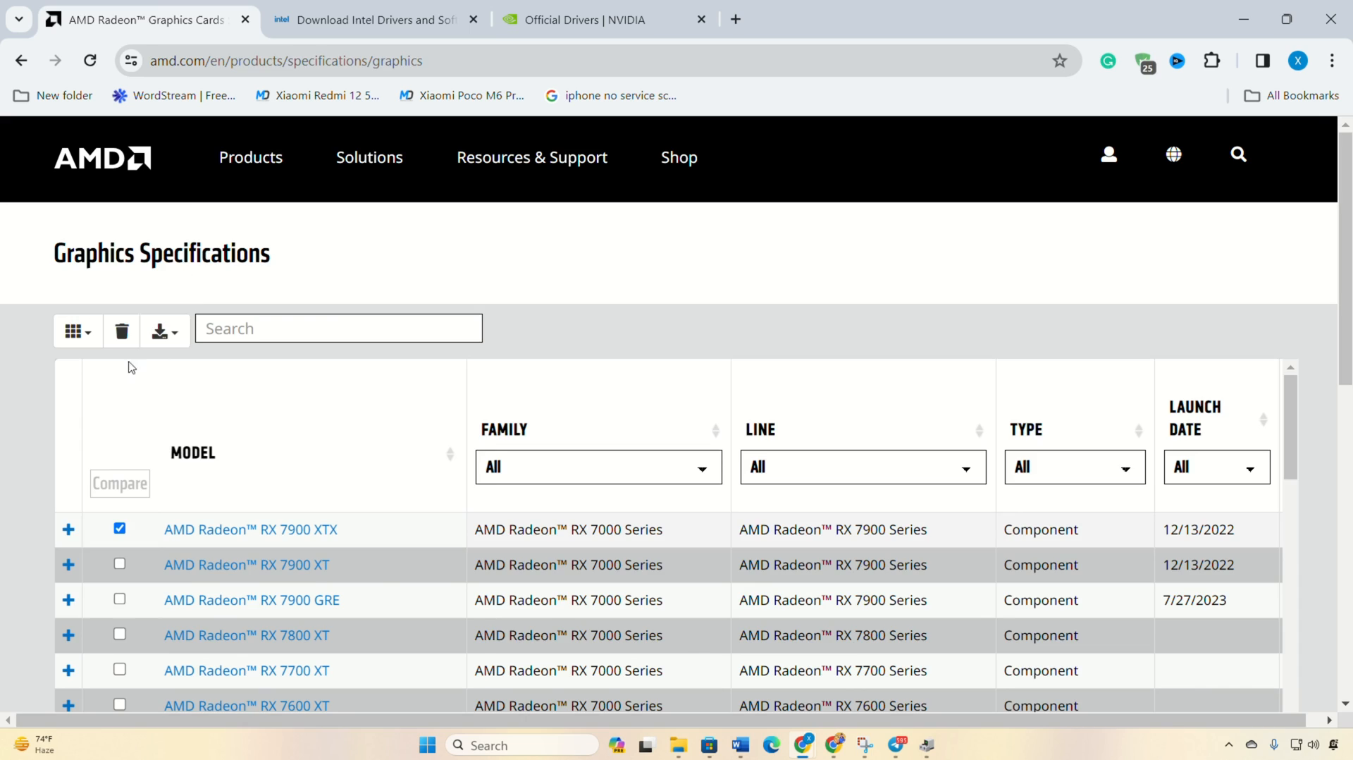
click(375, 18)
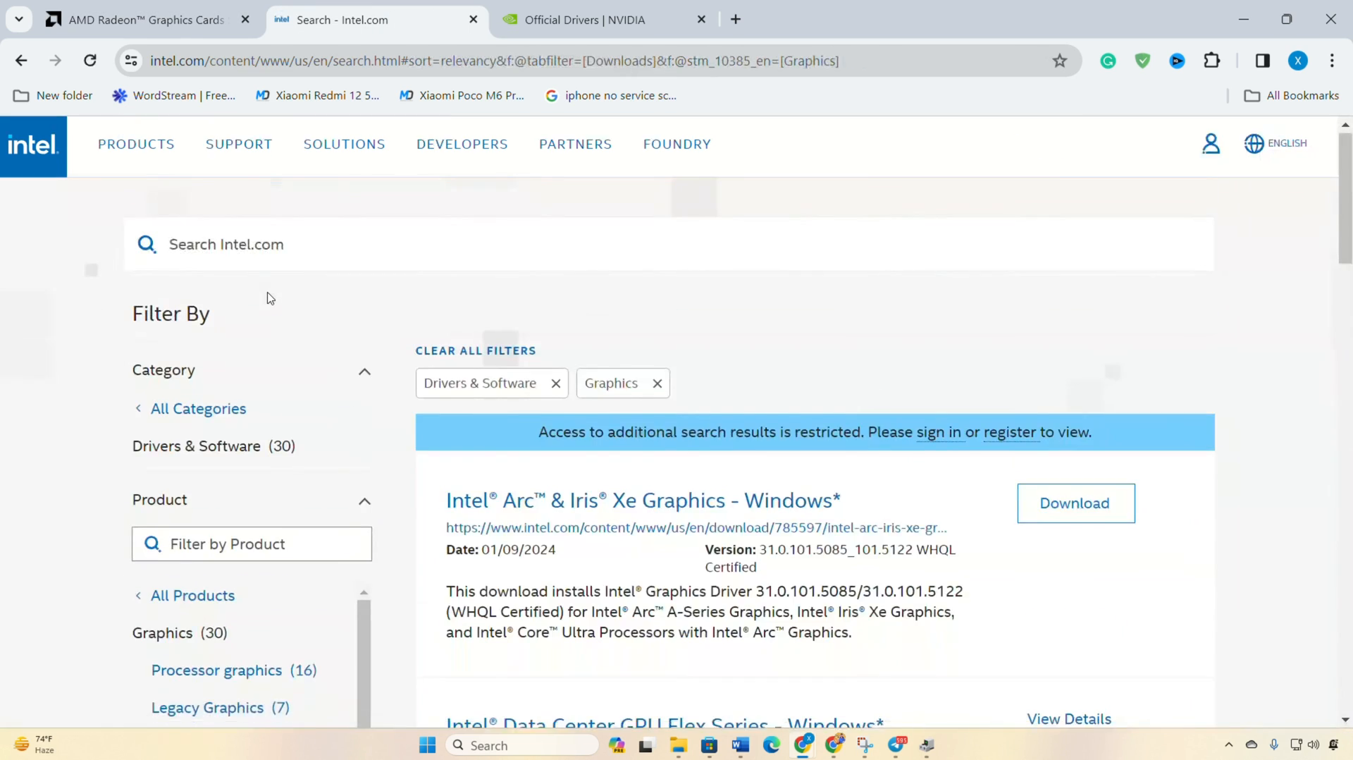
click(426, 744)
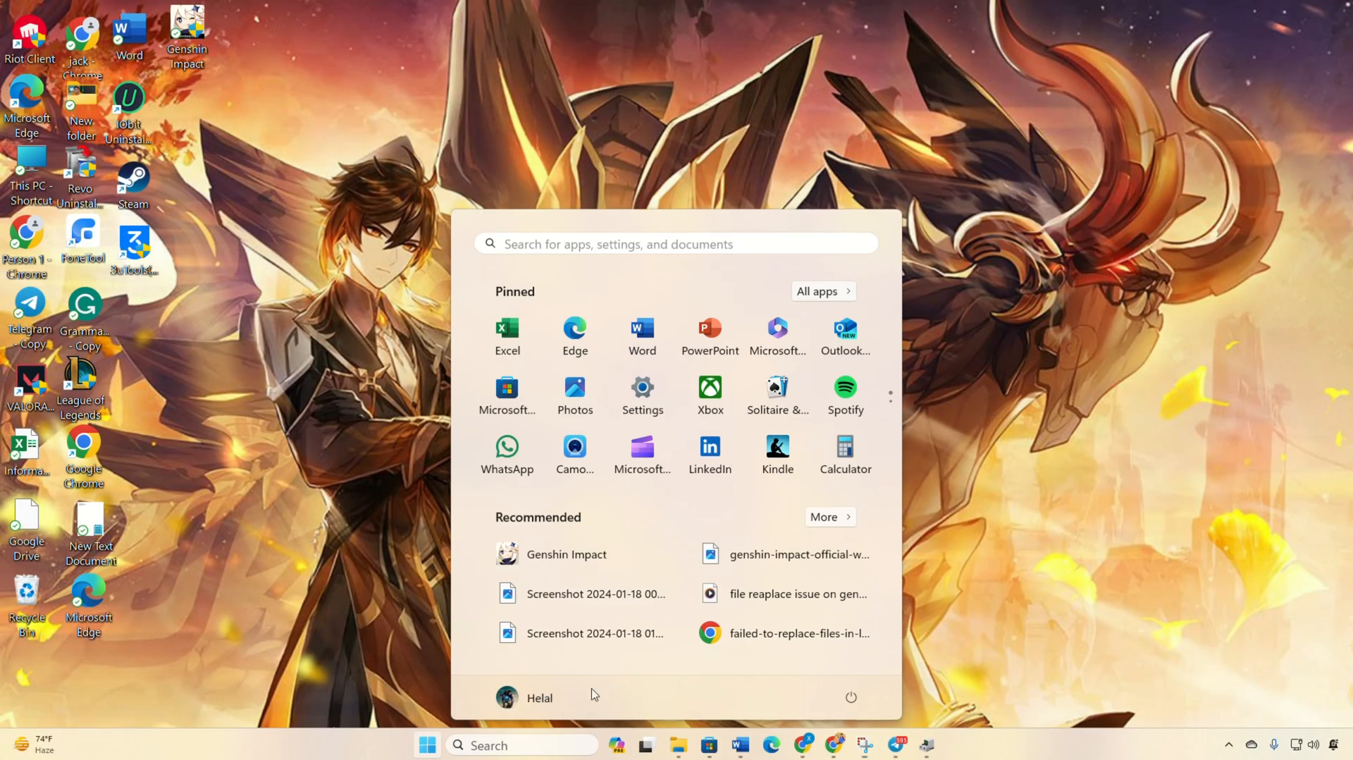
Step: Dismiss the Start menu so only the desktop is showing
click(850, 697)
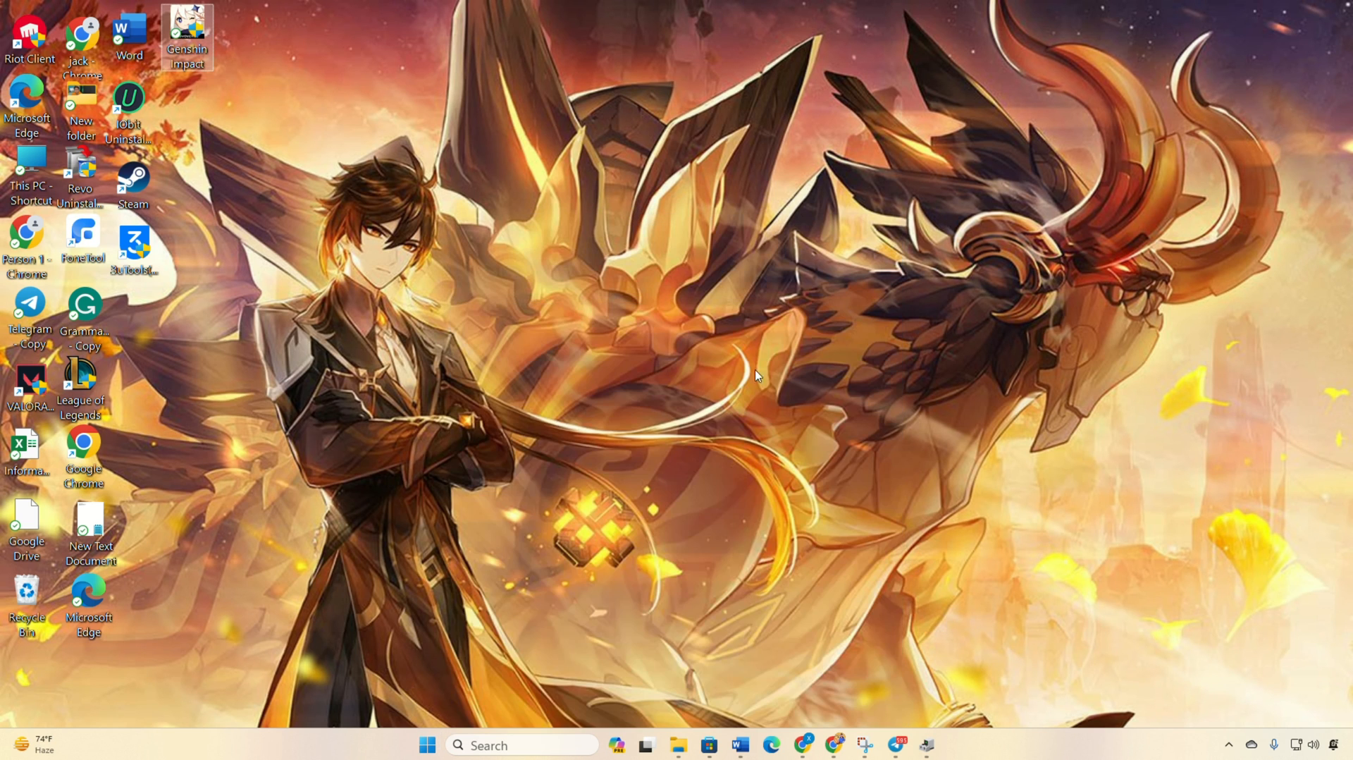
mouse_move(724, 371)
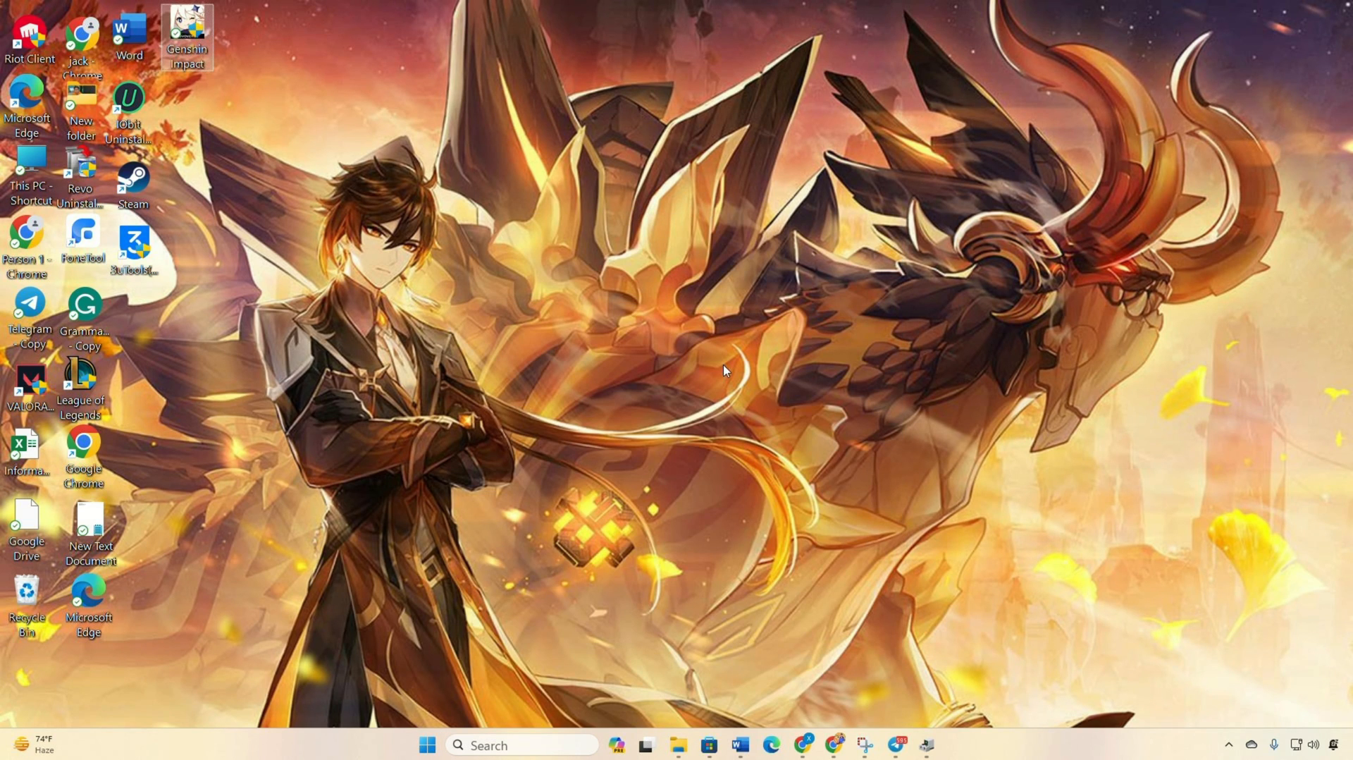